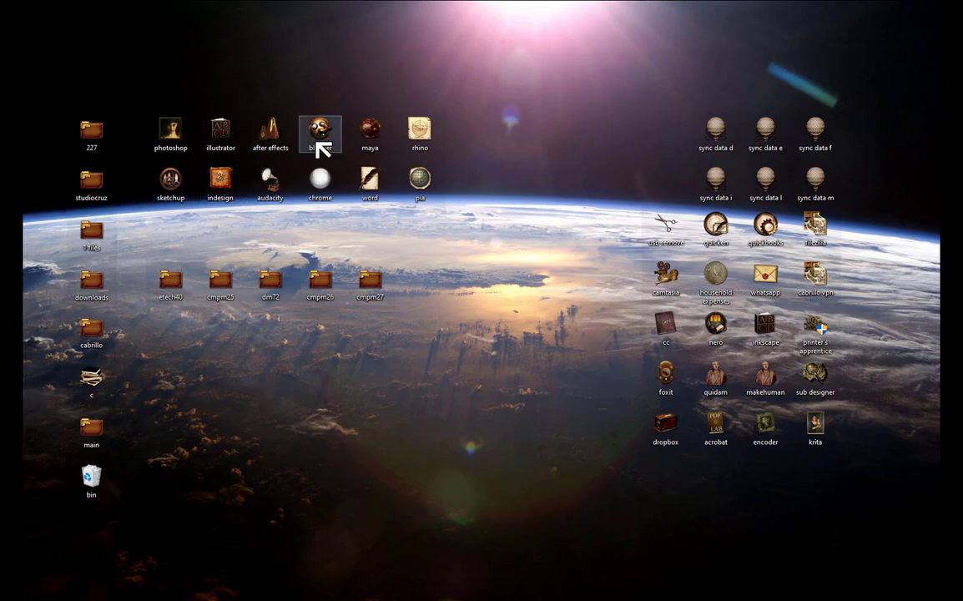
Step: Launch Blender 2.80 from the desktop shortcut and reach the default startup scene
{"action": "double_click", "coordinate": [319, 130]}
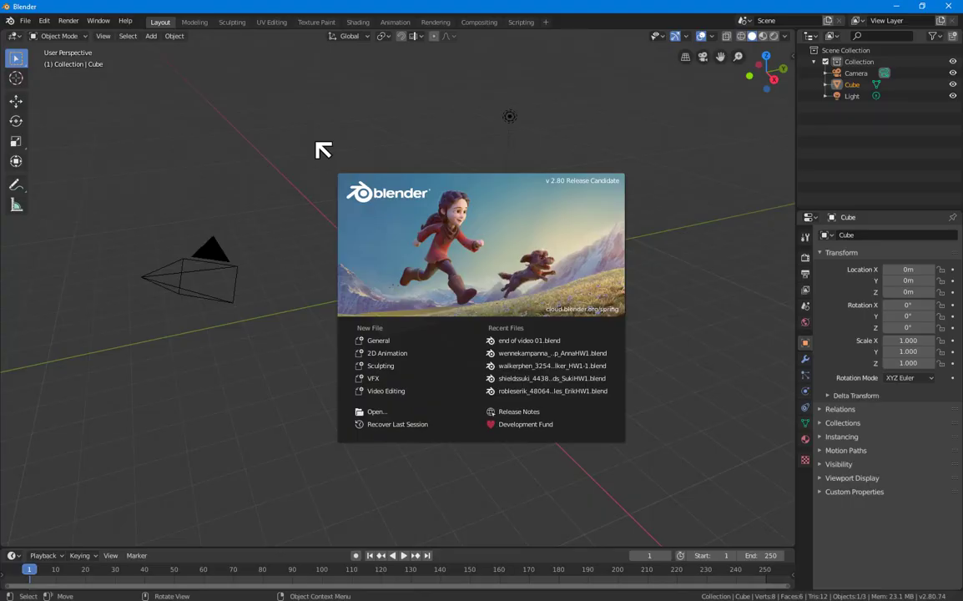
{"action": "mouse_move", "coordinate": [576, 186]}
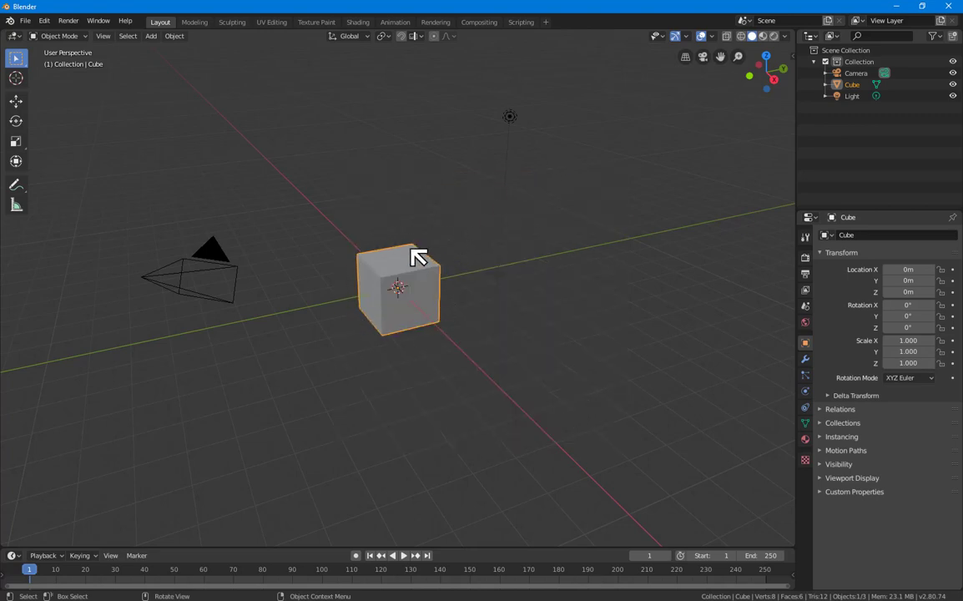
{"action": "mouse_move", "coordinate": [361, 358]}
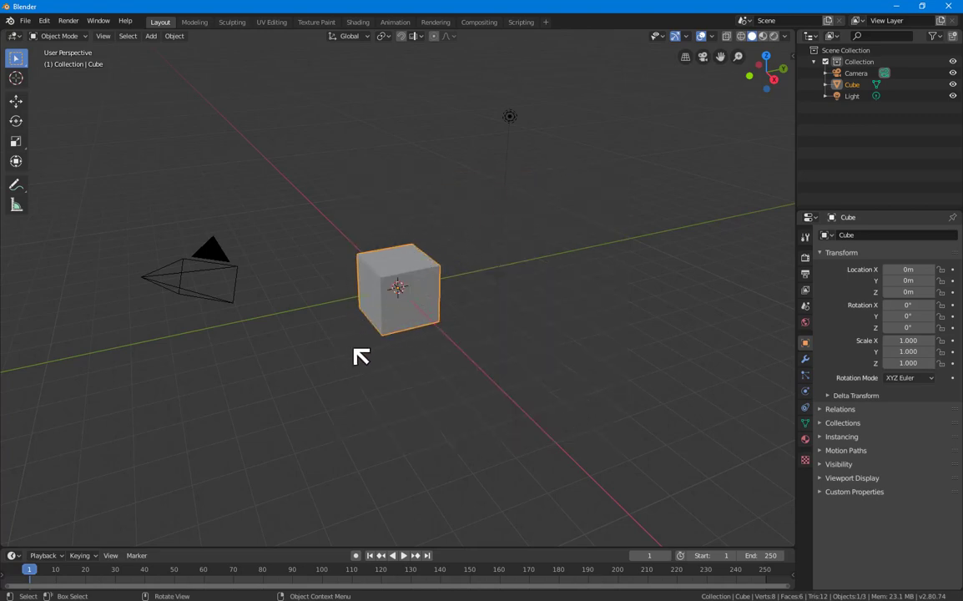
{"action": "mouse_move", "coordinate": [80, 524]}
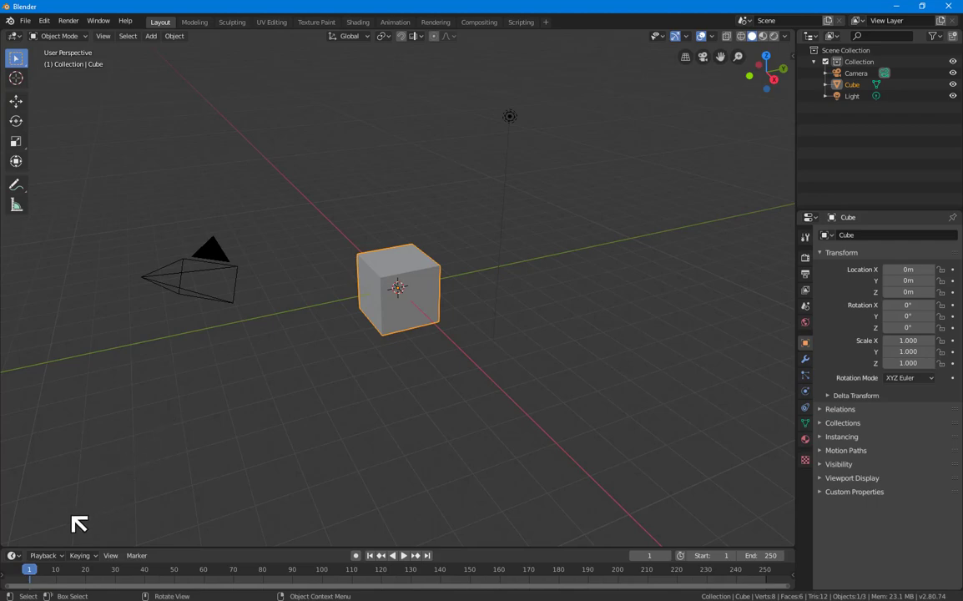
{"action": "mouse_move", "coordinate": [349, 324]}
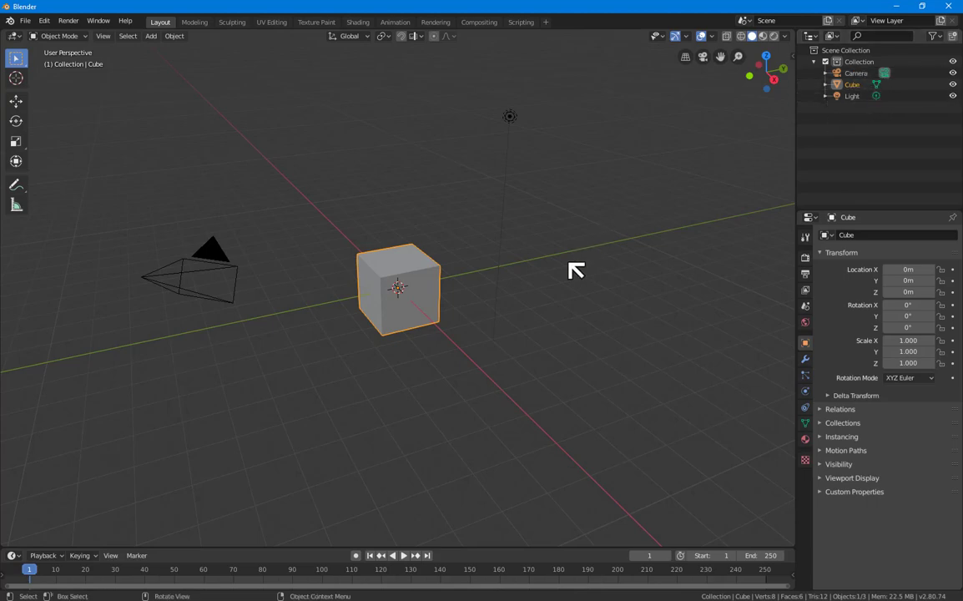
{"action": "mouse_move", "coordinate": [330, 377]}
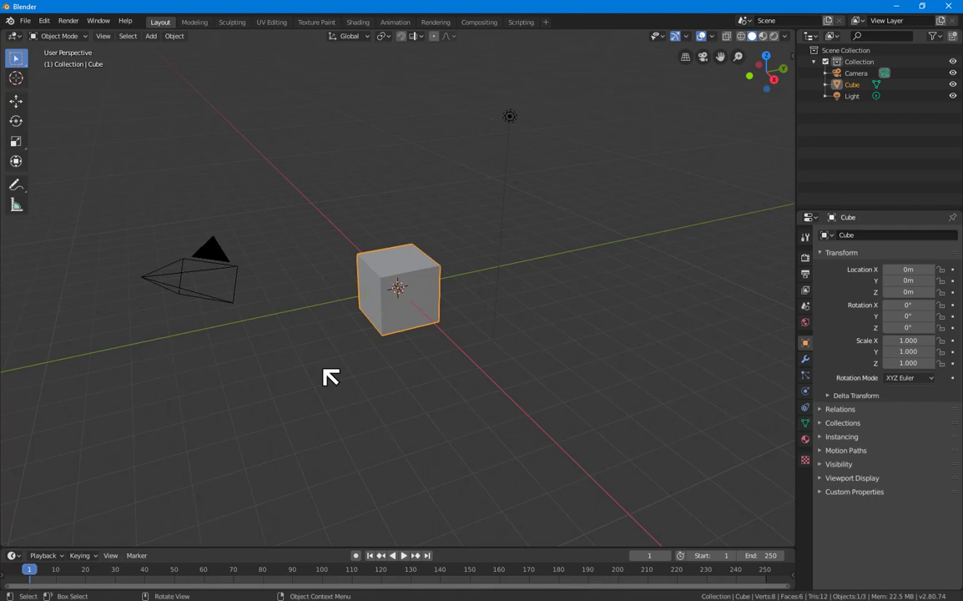
{"action": "mouse_move", "coordinate": [422, 253]}
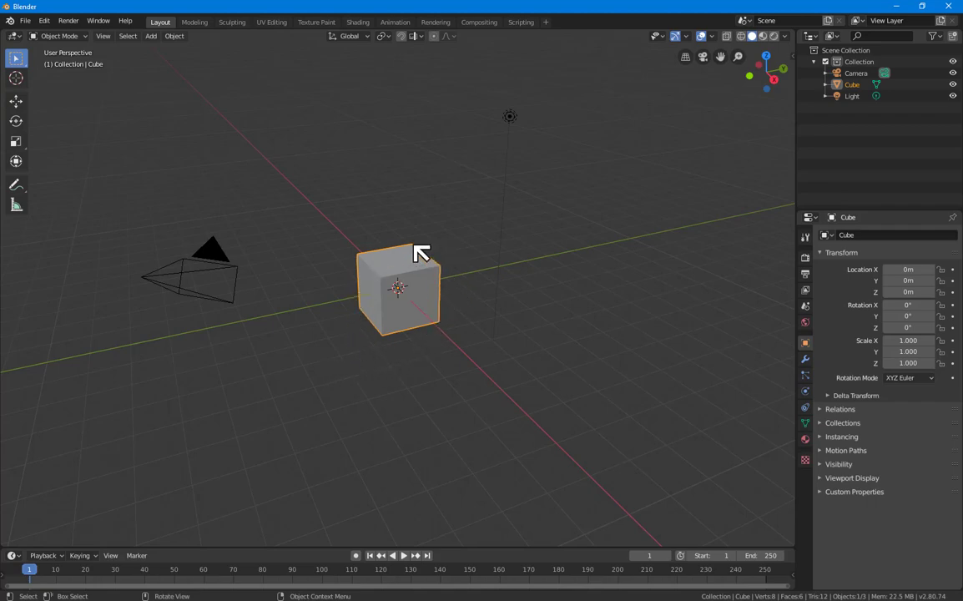
{"action": "mouse_move", "coordinate": [354, 368]}
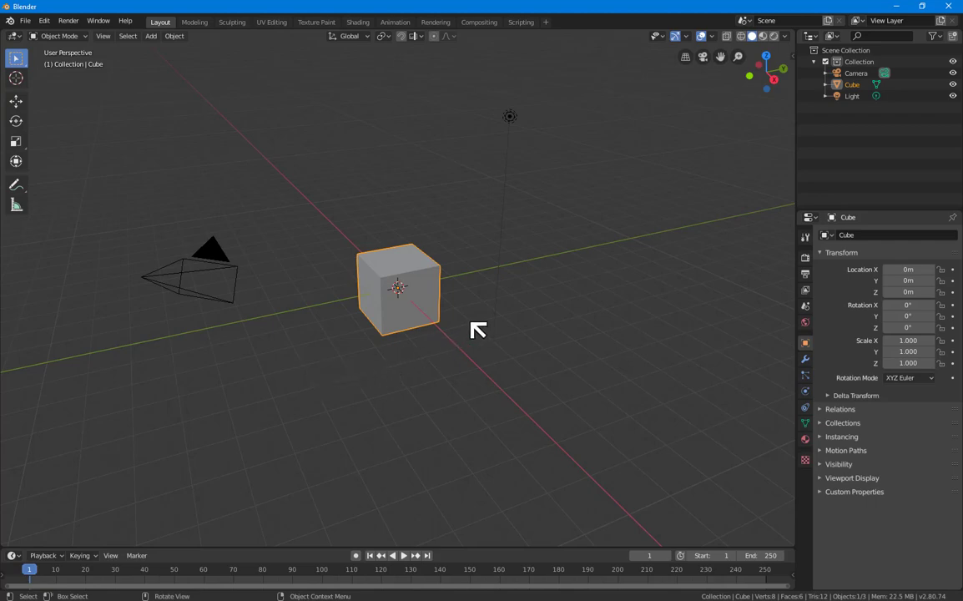
{"action": "mouse_move", "coordinate": [850, 132]}
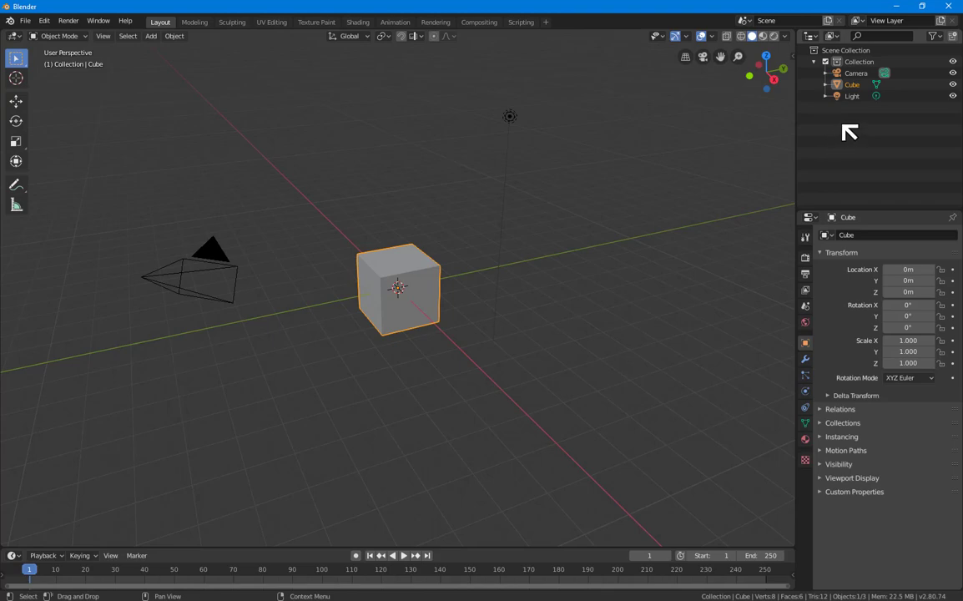
{"action": "mouse_move", "coordinate": [862, 114]}
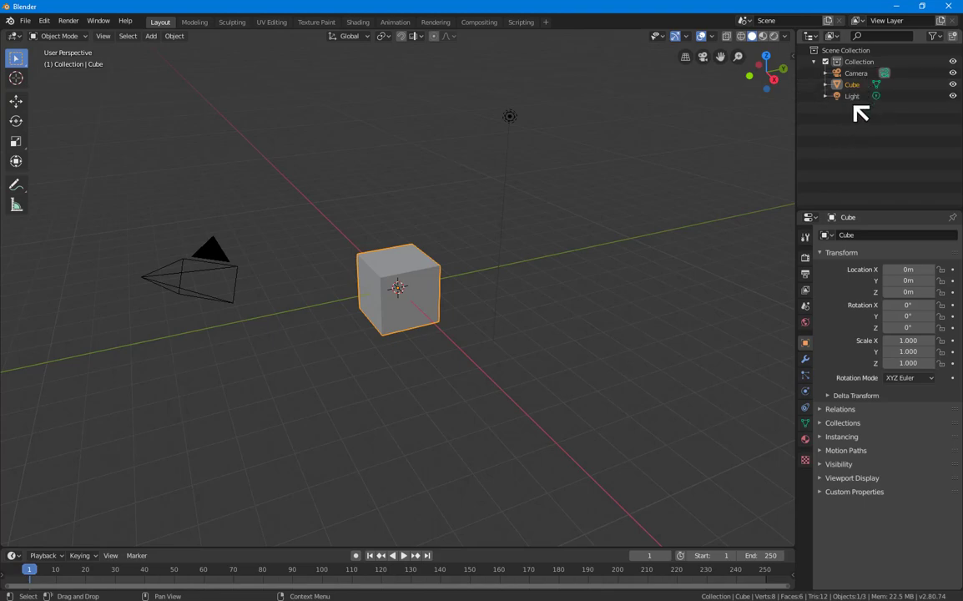
{"action": "mouse_move", "coordinate": [858, 125]}
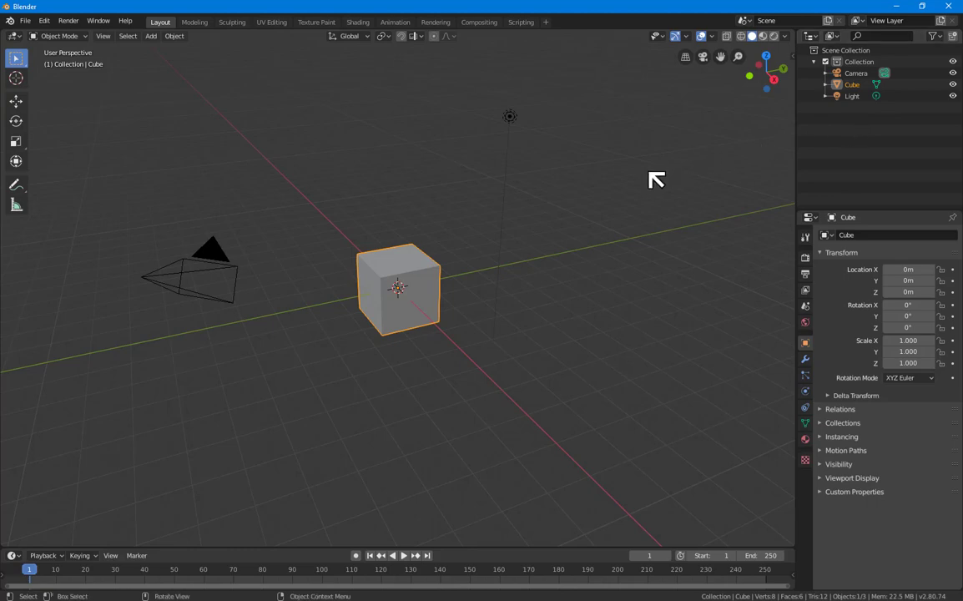
{"action": "mouse_move", "coordinate": [144, 117]}
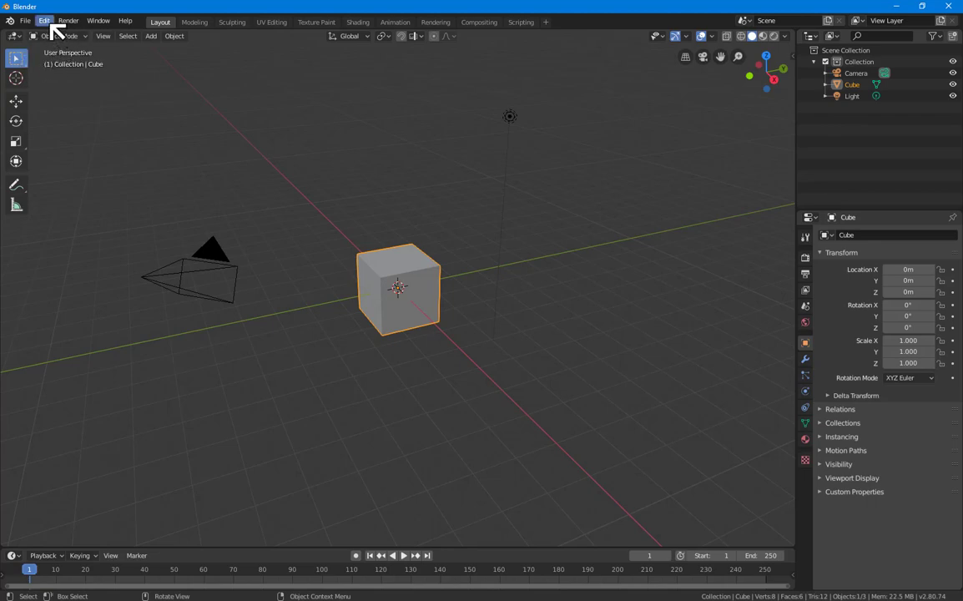
Step: Open Preferences from the Edit menu, position the window, and show the Interface section
{"action": "left_click", "coordinate": [43, 20]}
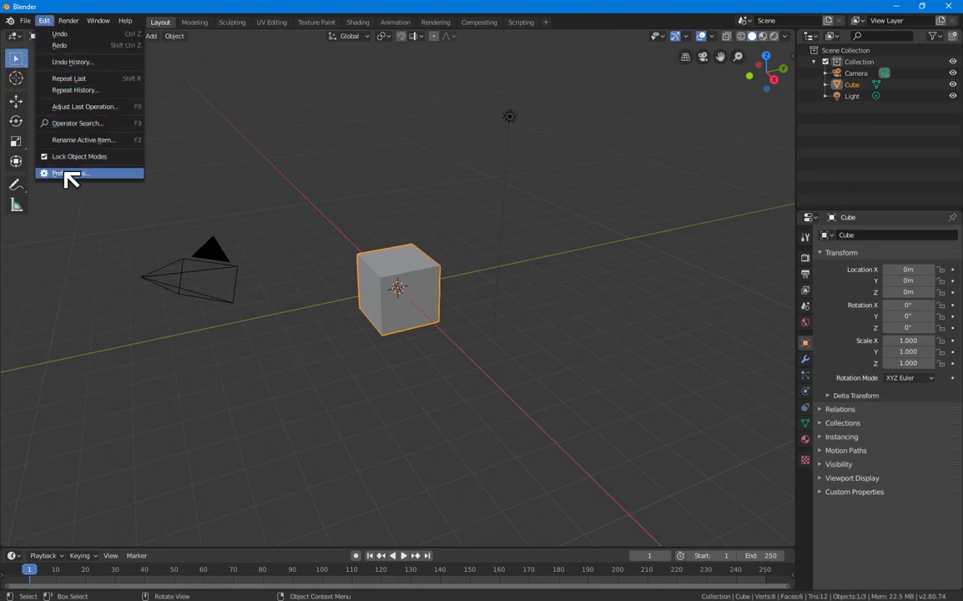
{"action": "left_click", "coordinate": [65, 172]}
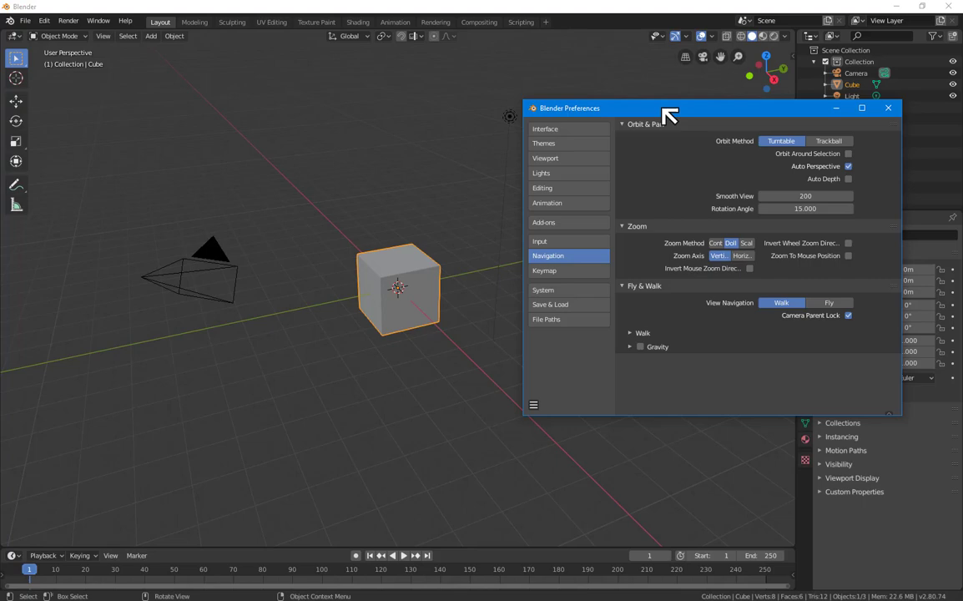
{"action": "left_click_drag", "start_coordinate": [668, 108], "coordinate": [543, 117]}
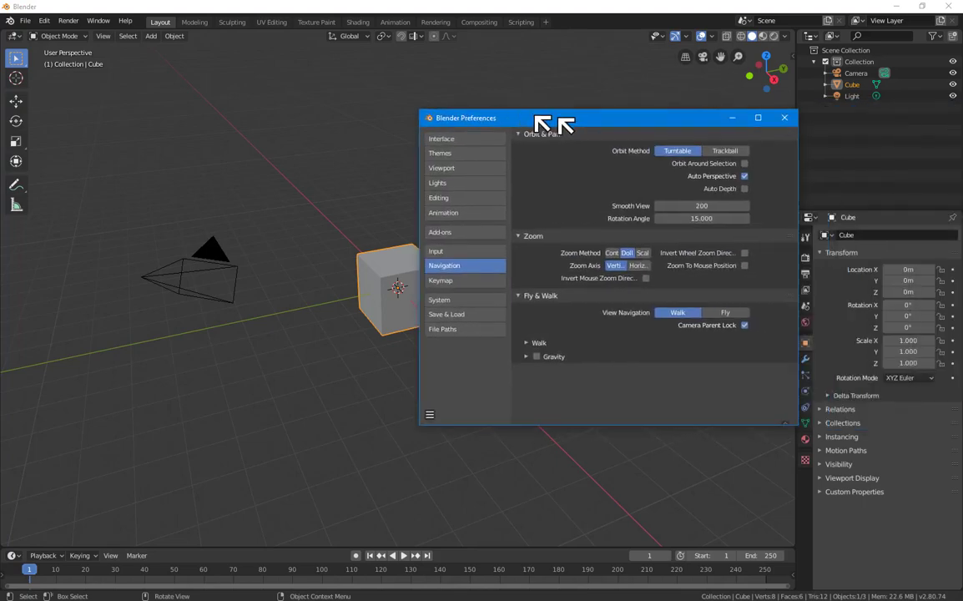
{"action": "left_click_drag", "start_coordinate": [542, 117], "coordinate": [668, 96]}
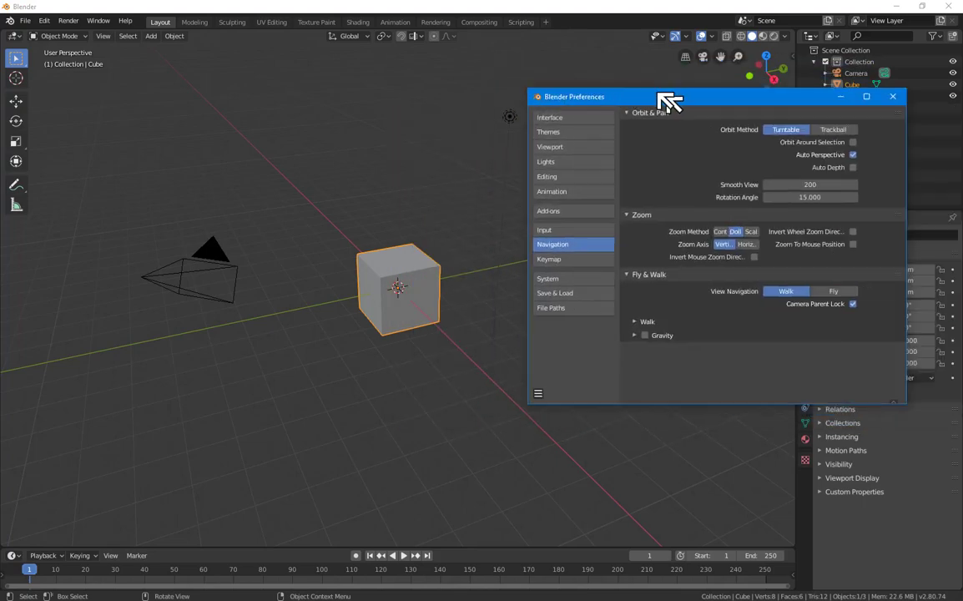
{"action": "left_click_drag", "start_coordinate": [659, 96], "coordinate": [635, 110]}
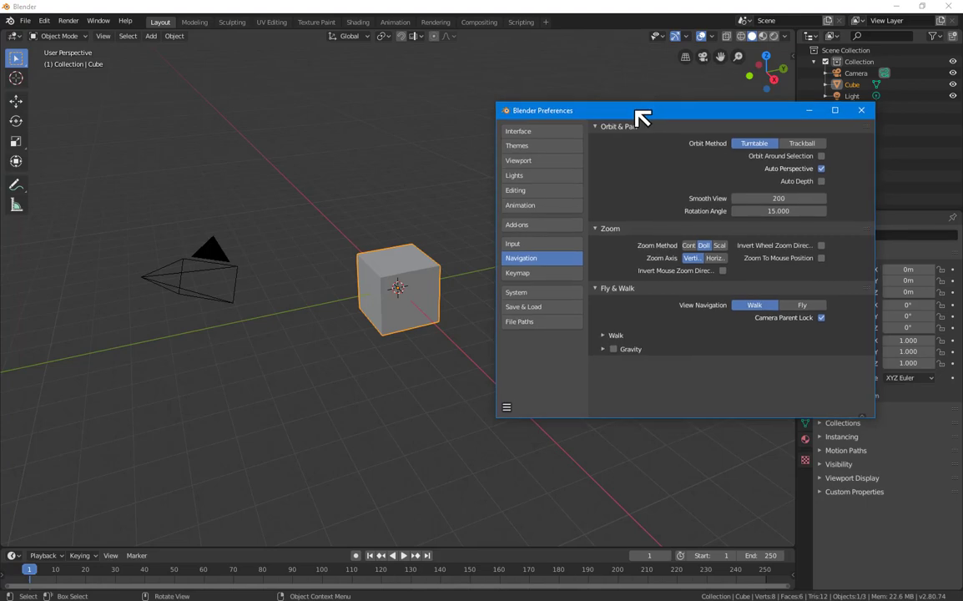
{"action": "left_click", "coordinate": [518, 130]}
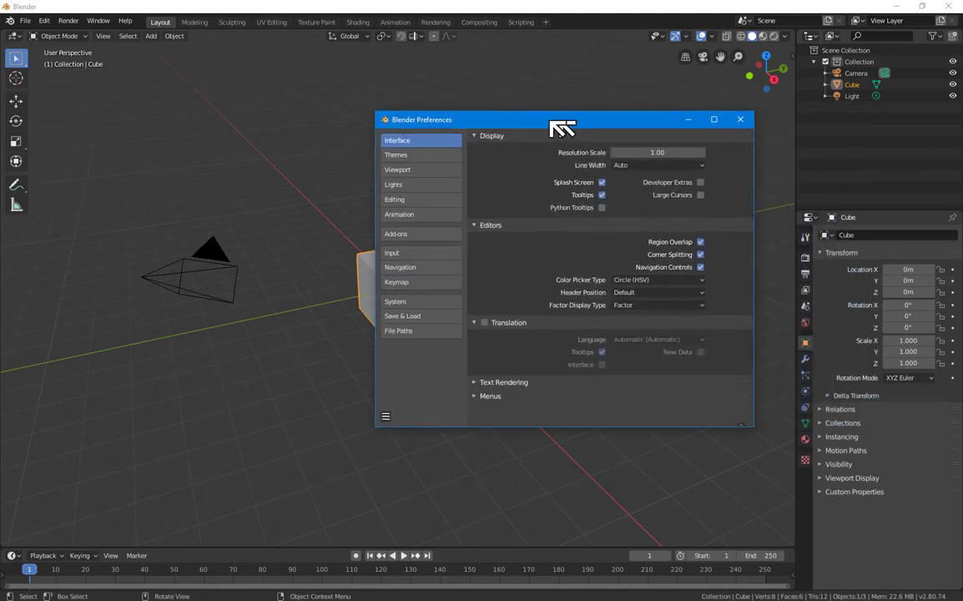
Step: Raise the interface Resolution Scale from 1.00 to 1.25
{"action": "left_click_drag", "start_coordinate": [562, 120], "coordinate": [542, 117]}
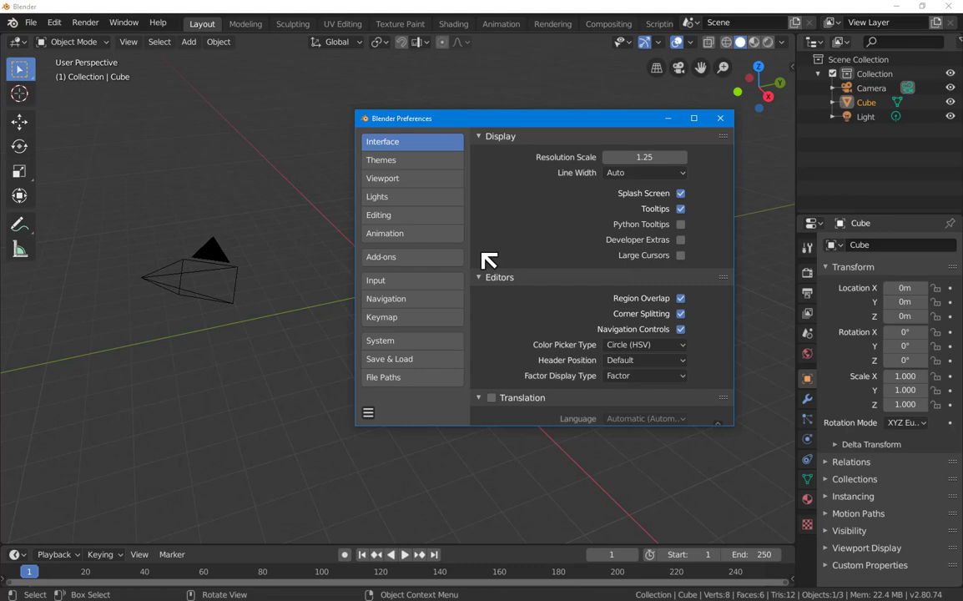
{"action": "mouse_move", "coordinate": [501, 258]}
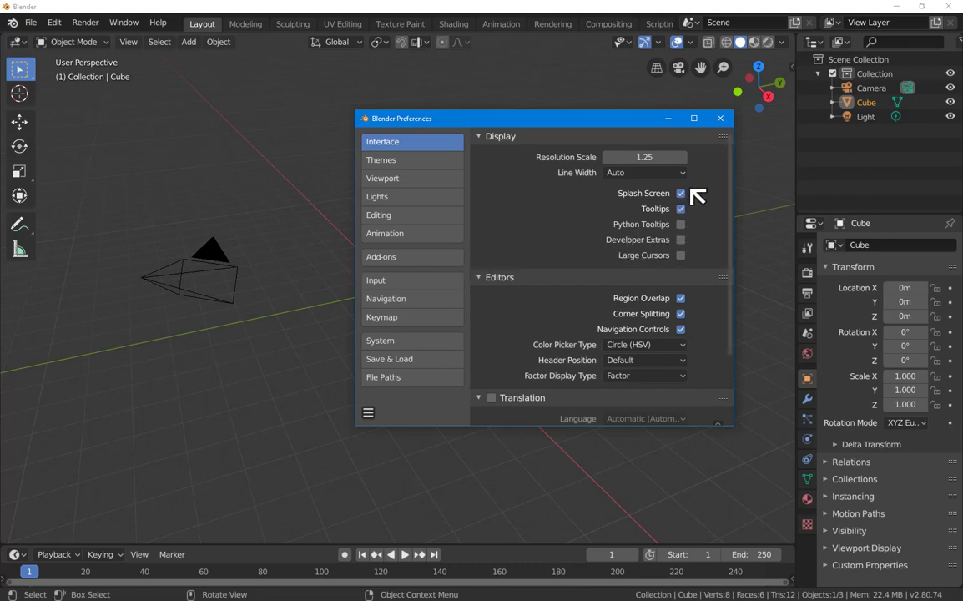
{"action": "mouse_move", "coordinate": [684, 213]}
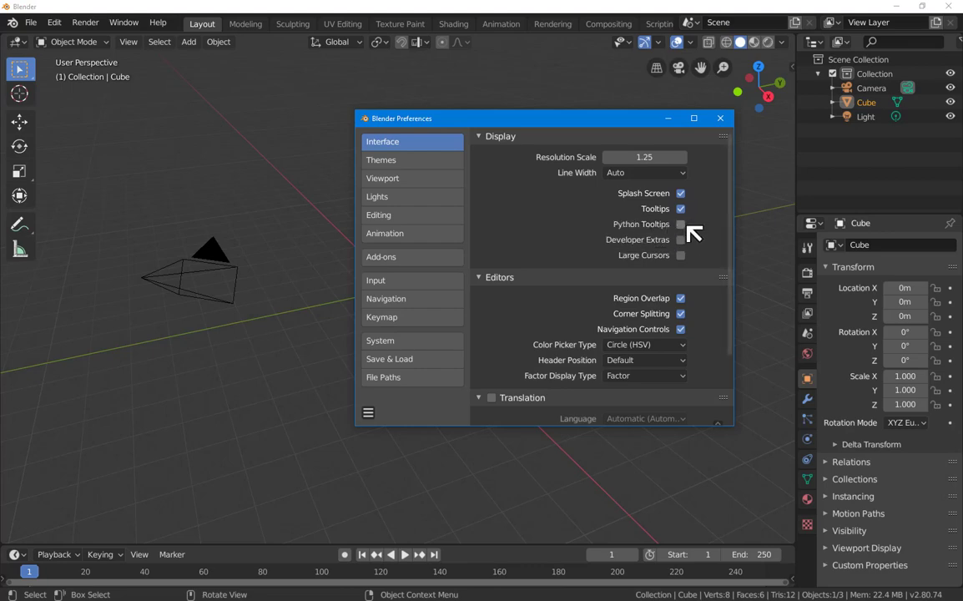
{"action": "mouse_move", "coordinate": [641, 232]}
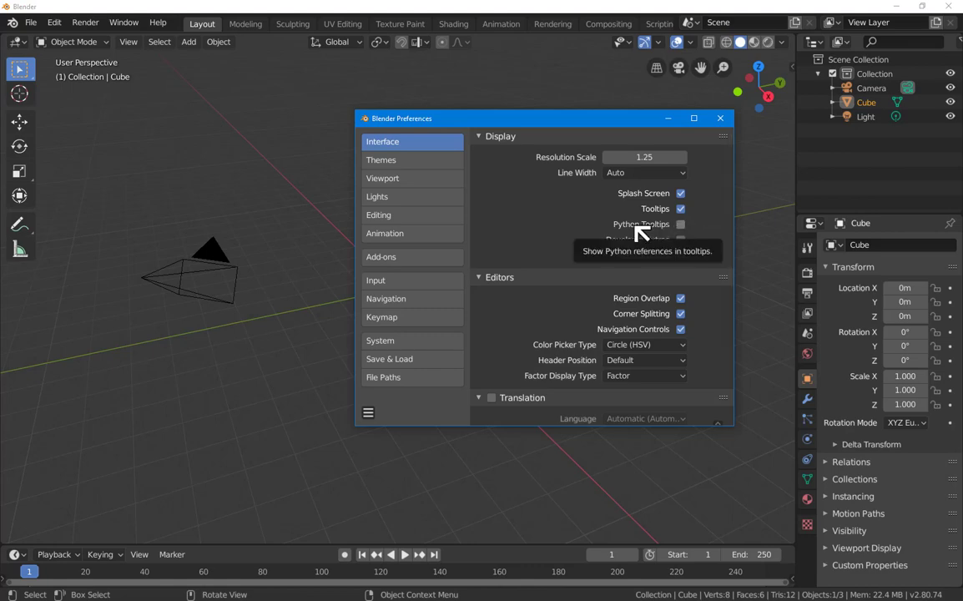
{"action": "mouse_move", "coordinate": [561, 232]}
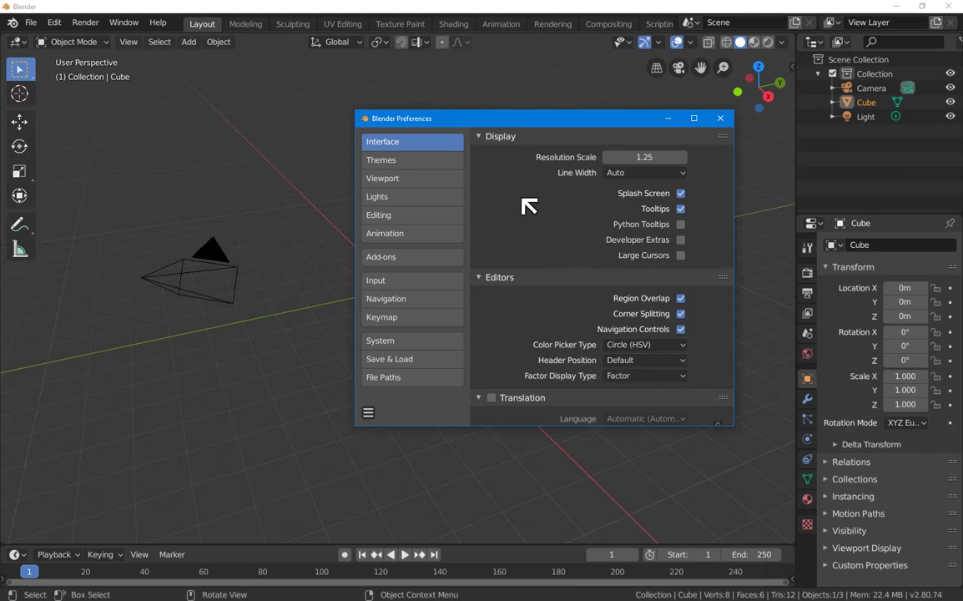
Step: Show the Themes section and scroll to the 3D Viewport outline width setting
{"action": "left_click", "coordinate": [381, 160]}
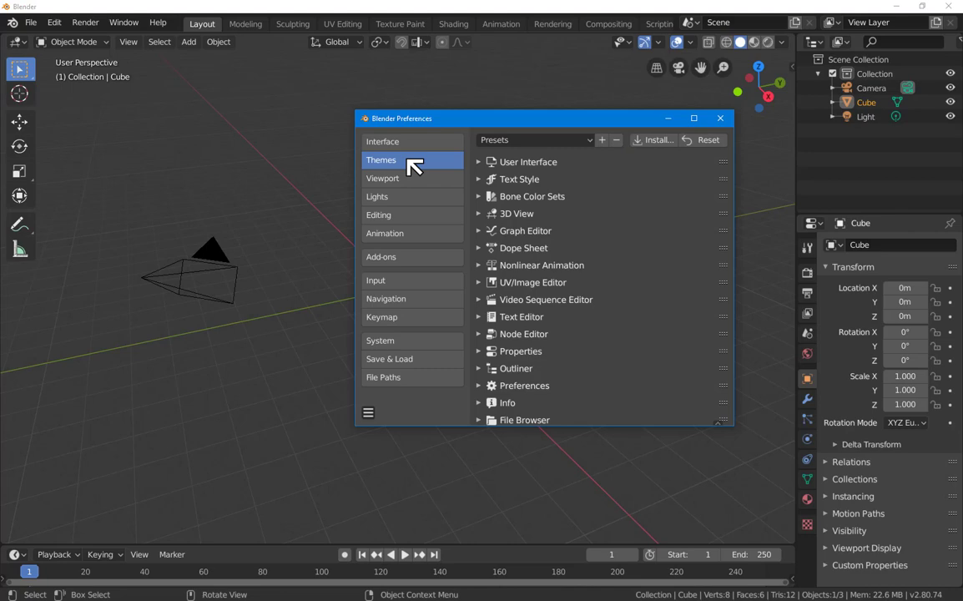
{"action": "mouse_move", "coordinate": [427, 197]}
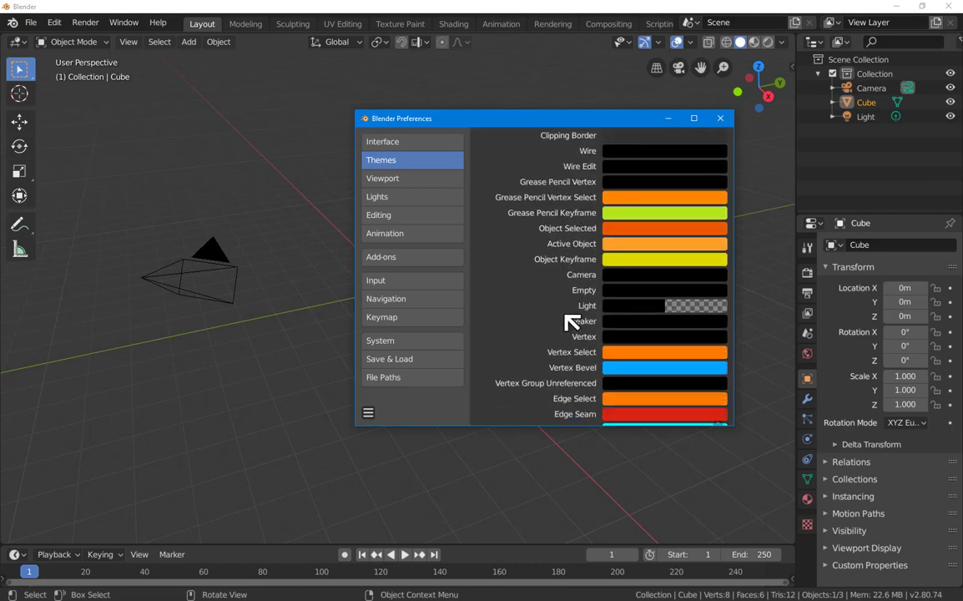
{"action": "scroll", "scroll_direction": "down", "scroll_amount": 3}
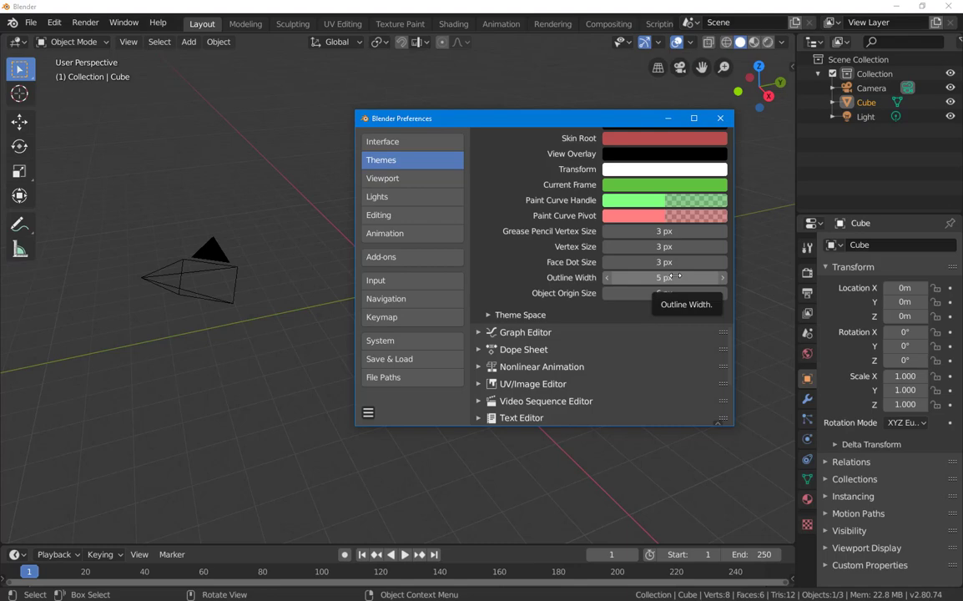
{"action": "mouse_move", "coordinate": [636, 277]}
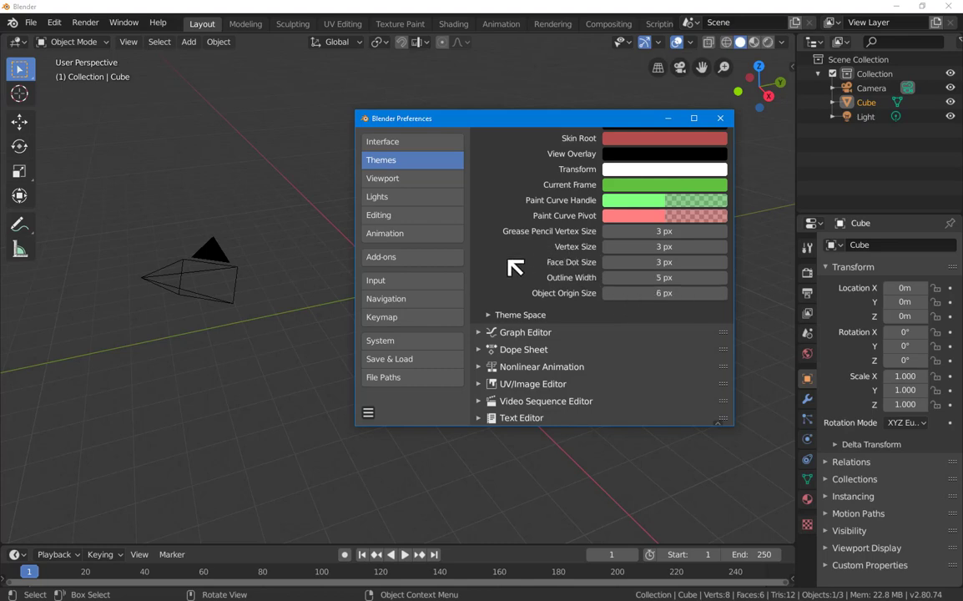
{"action": "mouse_move", "coordinate": [511, 274]}
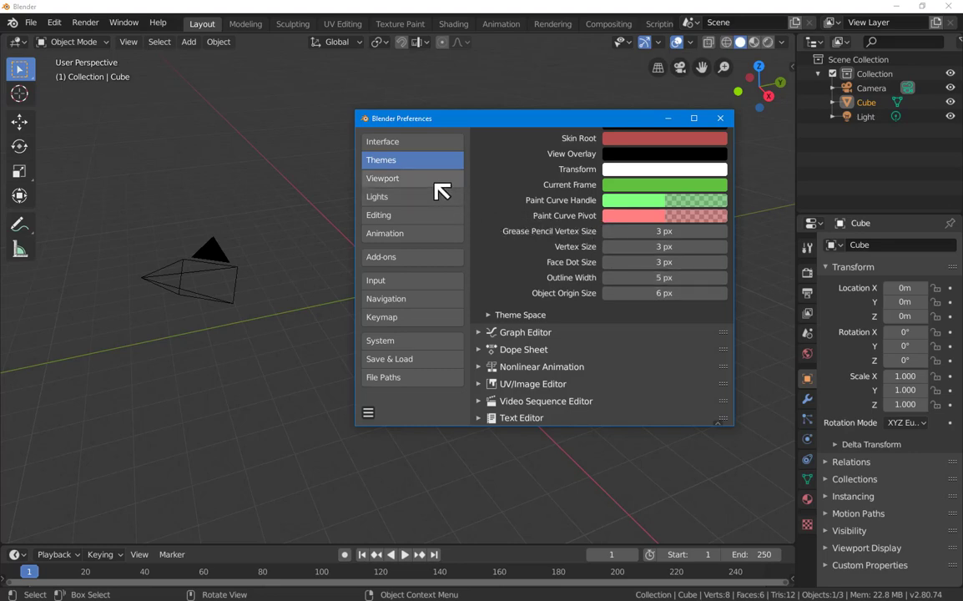
{"action": "mouse_move", "coordinate": [441, 184]}
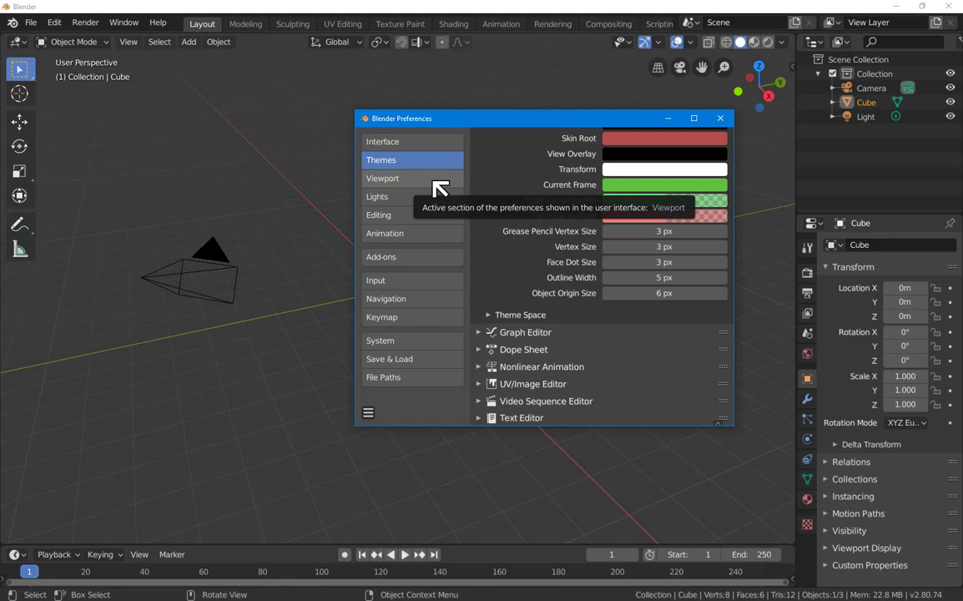
Step: Browse the Viewport, Lights, Editing and Animation sections, ending on the Add-ons list
{"action": "left_click", "coordinate": [383, 177]}
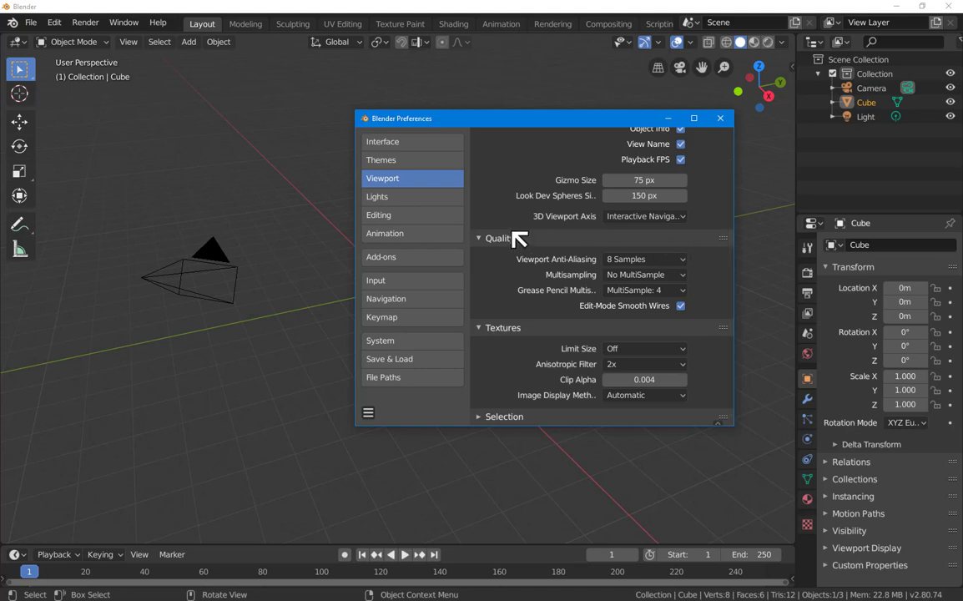
{"action": "left_click", "coordinate": [378, 197]}
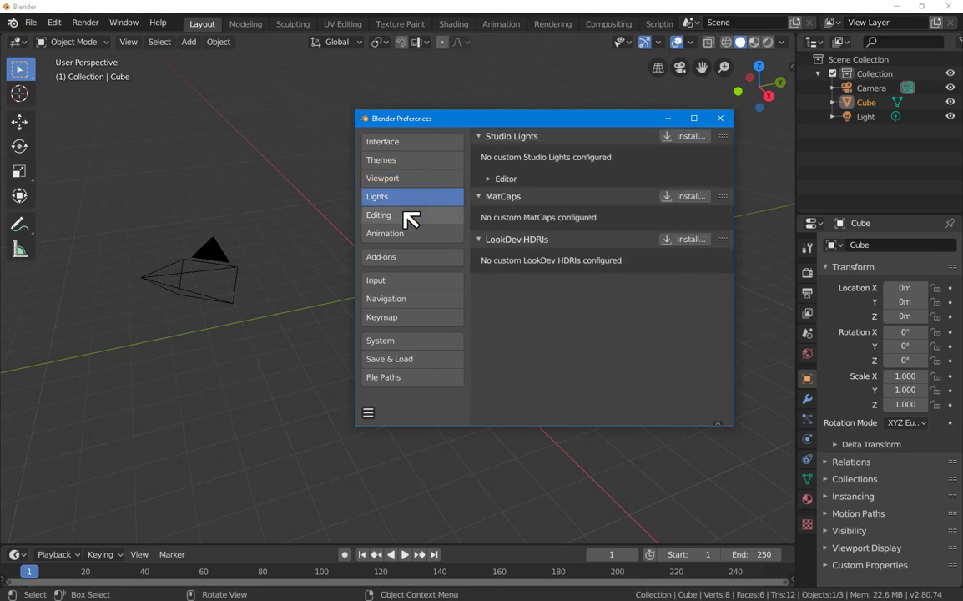
{"action": "left_click", "coordinate": [378, 213]}
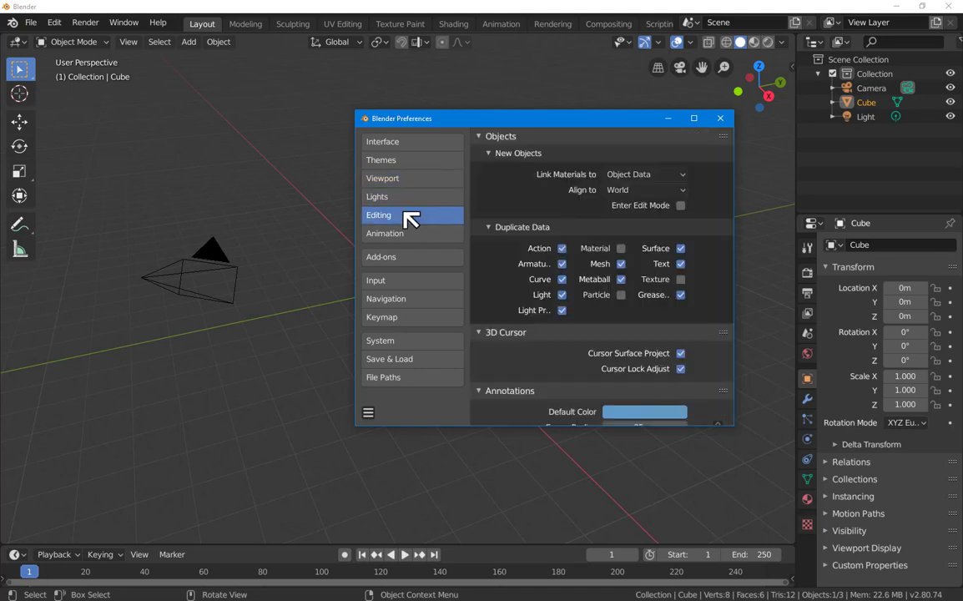
{"action": "mouse_move", "coordinate": [404, 234]}
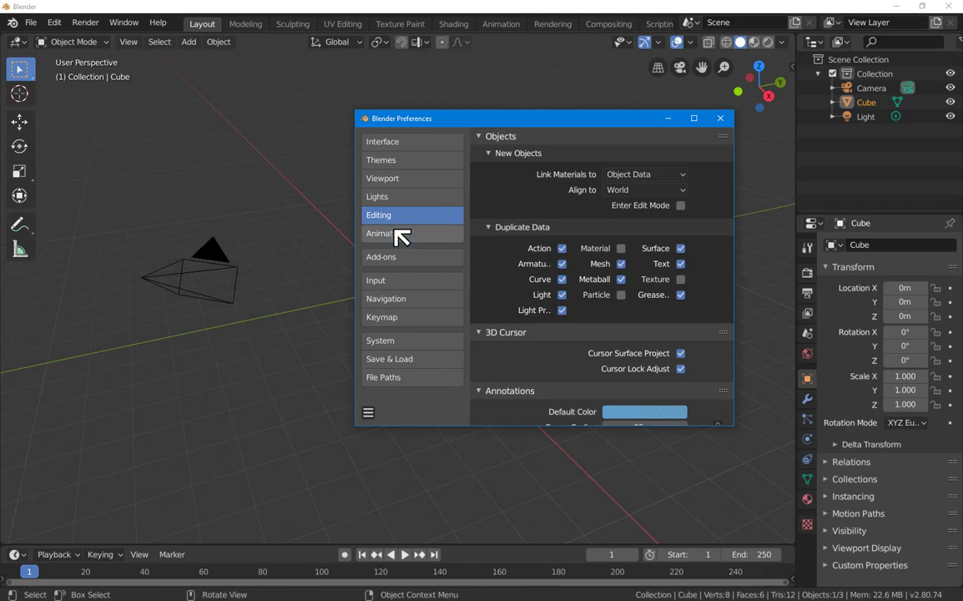
{"action": "left_click", "coordinate": [384, 233]}
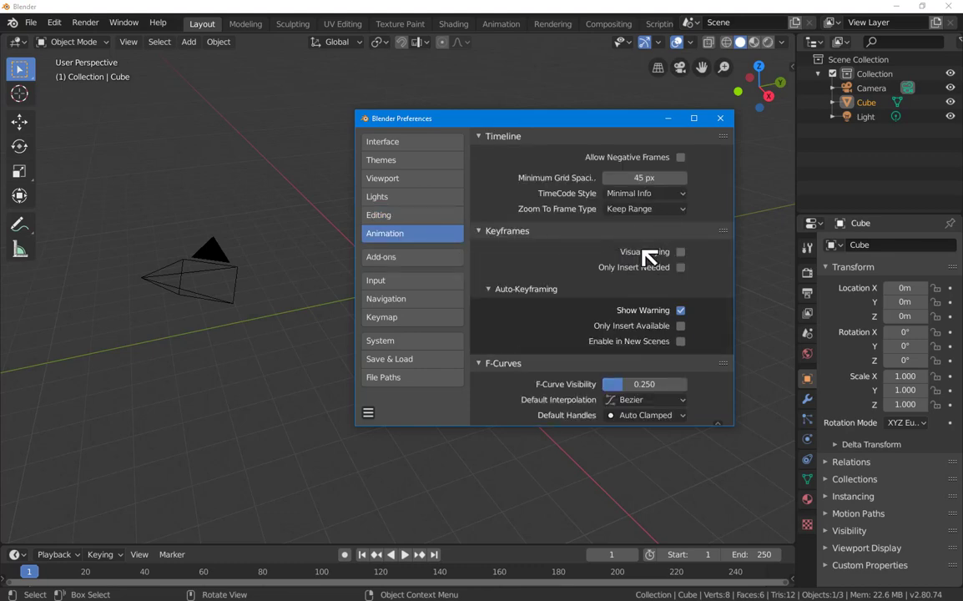
{"action": "mouse_move", "coordinate": [626, 342]}
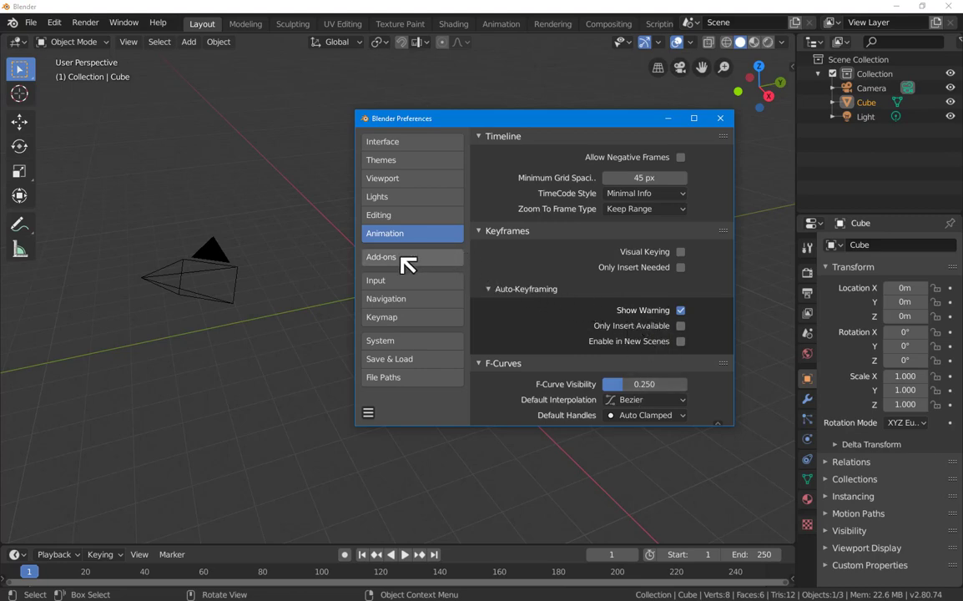
{"action": "left_click", "coordinate": [384, 257]}
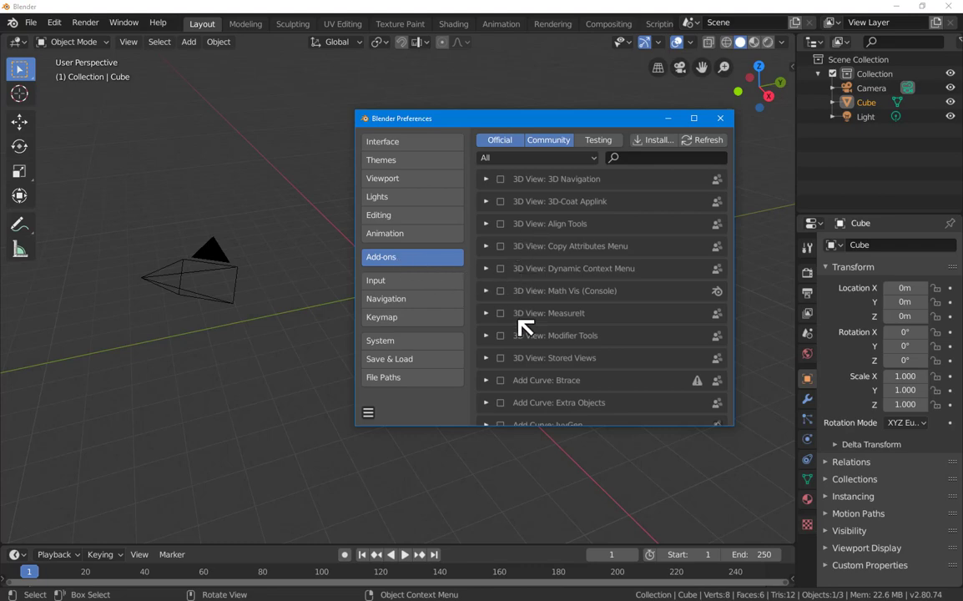
{"action": "mouse_move", "coordinate": [504, 270]}
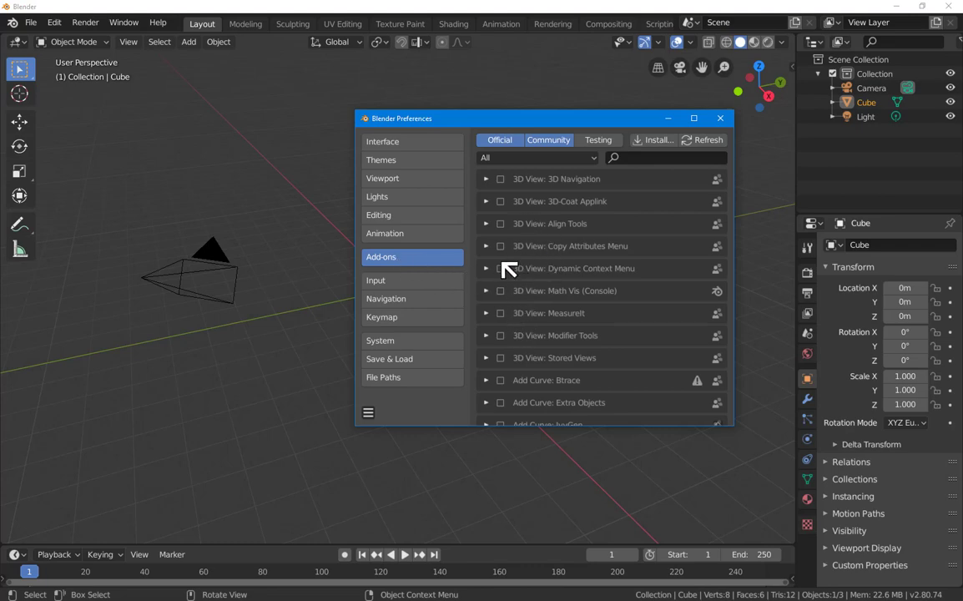
{"action": "mouse_move", "coordinate": [394, 280]}
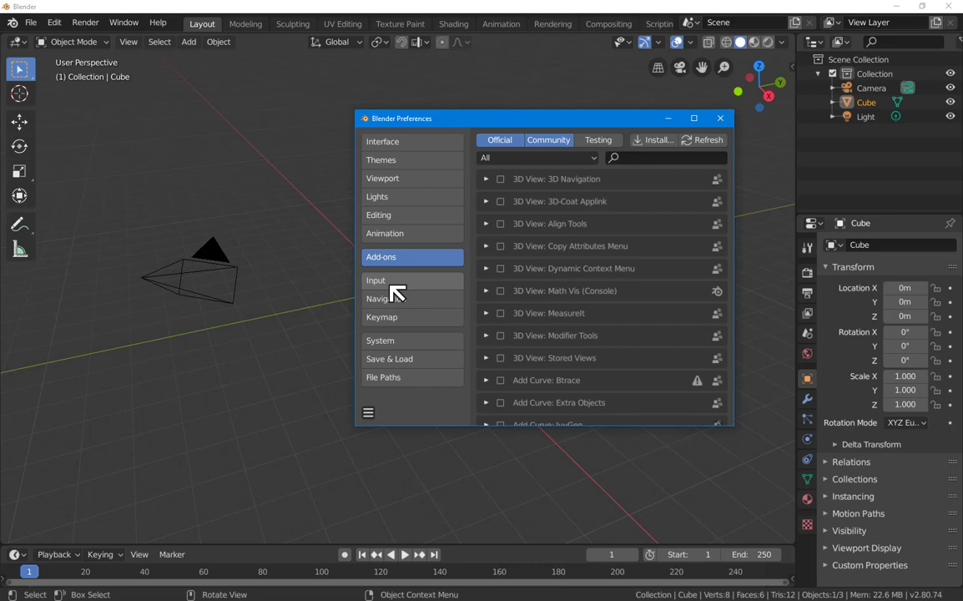
Step: Look through the Input section, then show the Navigation orbit, pan and zoom settings
{"action": "left_click", "coordinate": [375, 280]}
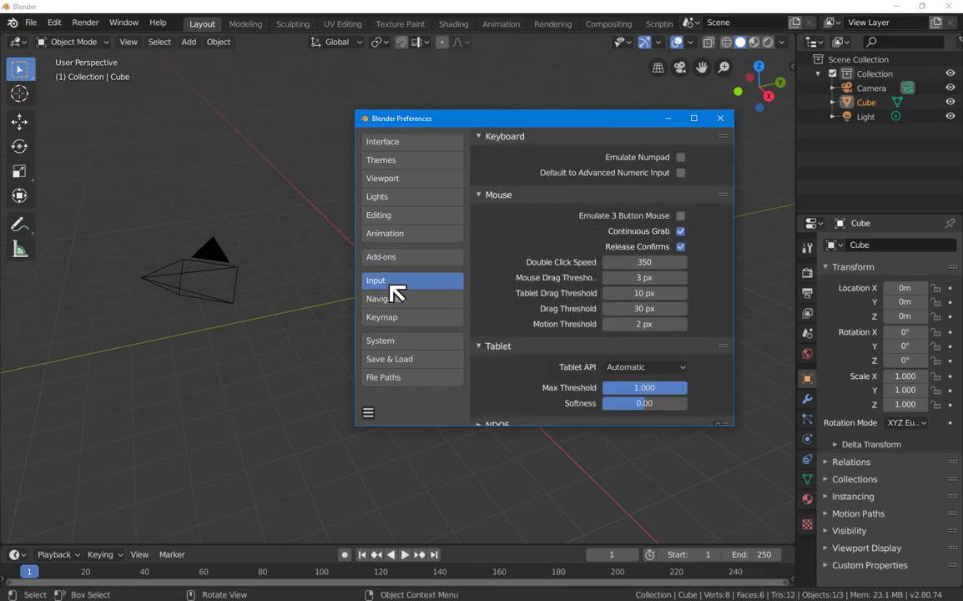
{"action": "scroll", "scroll_direction": "down", "scroll_amount": 3}
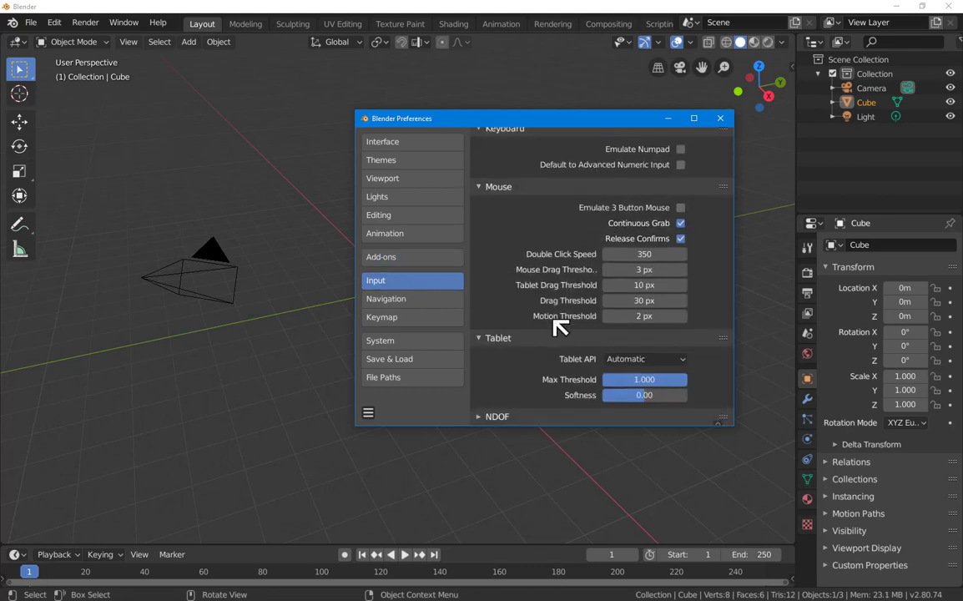
{"action": "left_click", "coordinate": [386, 297]}
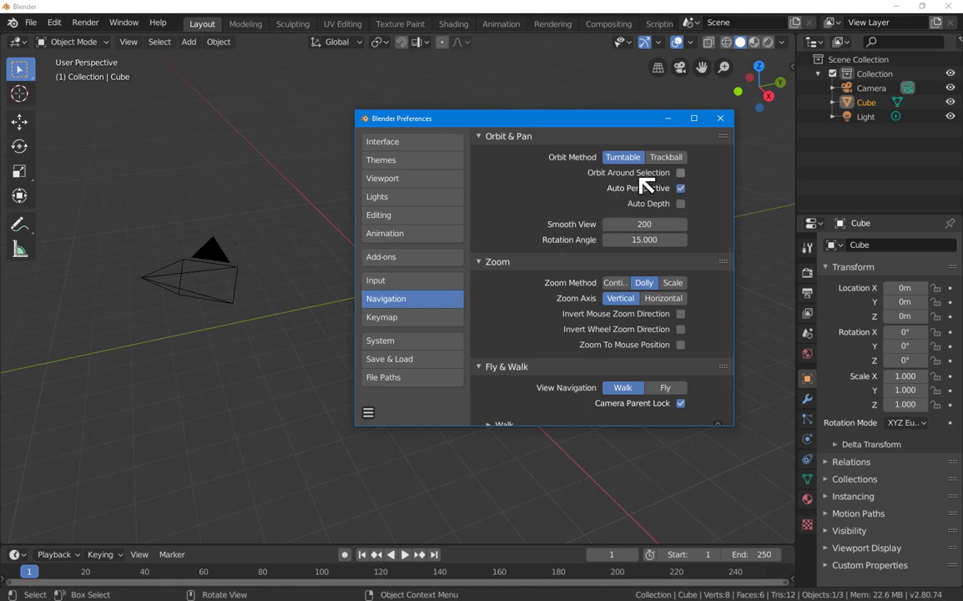
Step: Enable Orbit Around Selection and zooming toward the mouse position, then show Keymap
{"action": "left_click", "coordinate": [681, 172]}
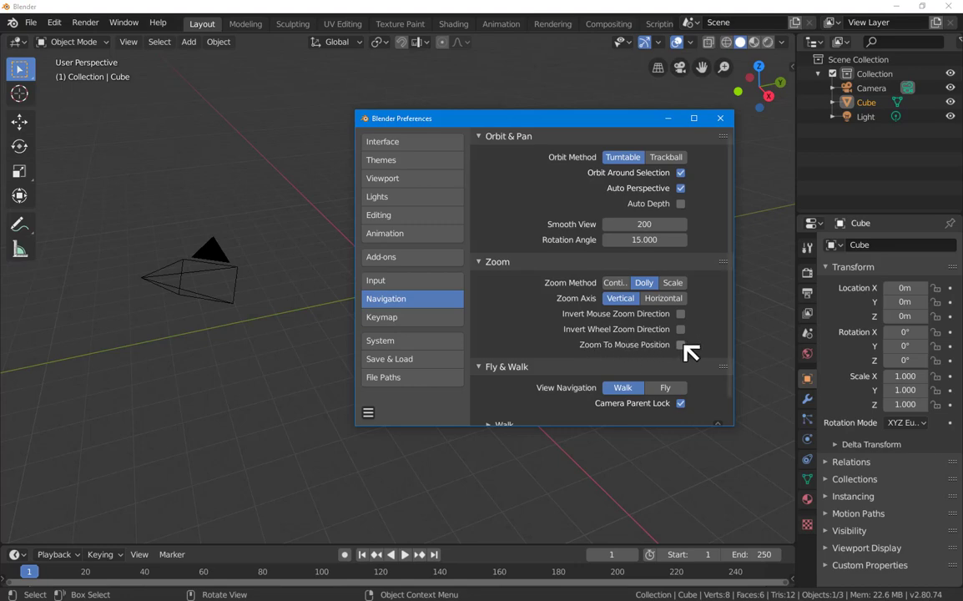
{"action": "left_click", "coordinate": [681, 344]}
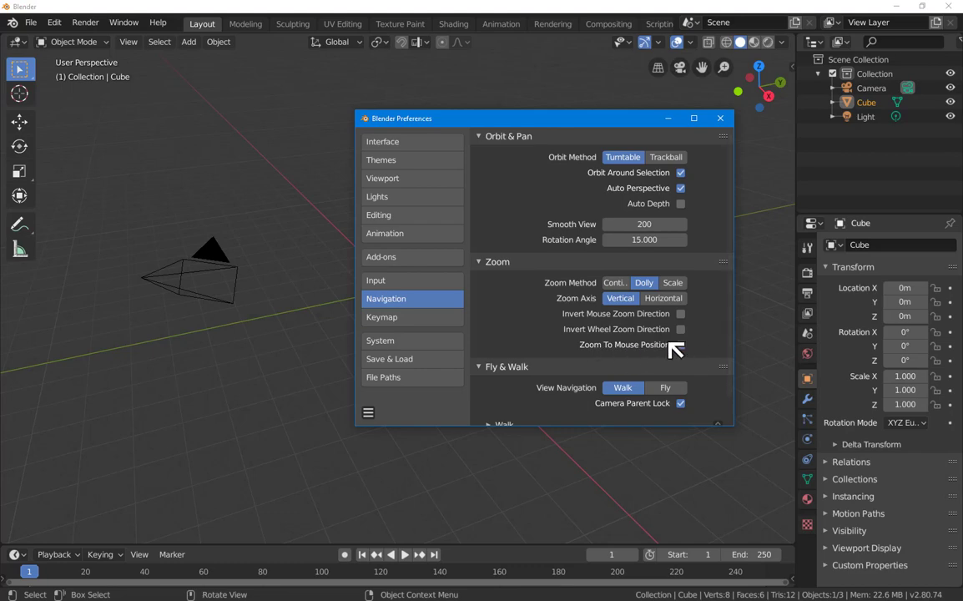
{"action": "left_click", "coordinate": [381, 317]}
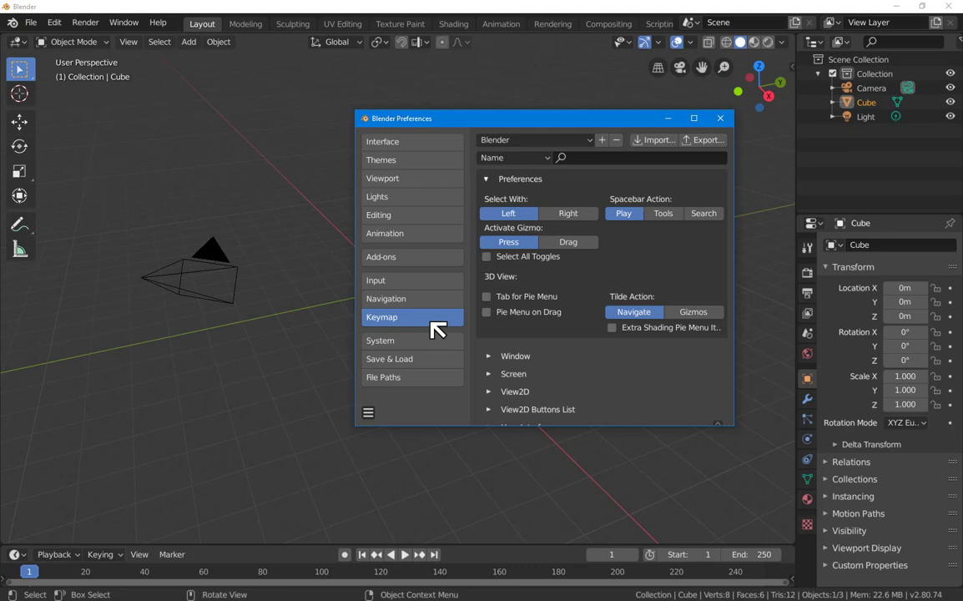
Step: Show the System section with Cycles render devices, memory limits and sound
{"action": "left_click", "coordinate": [381, 341]}
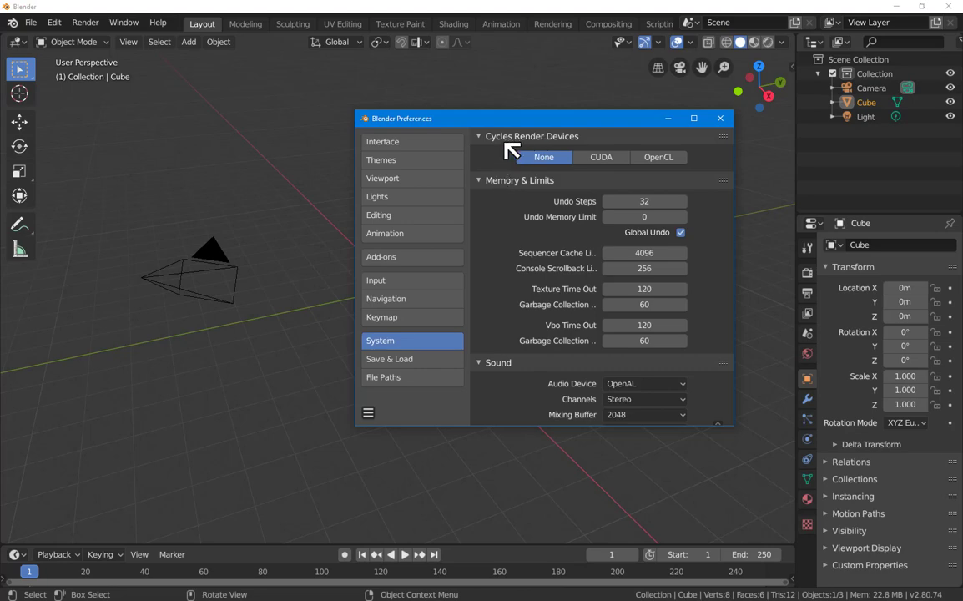
{"action": "mouse_move", "coordinate": [608, 147]}
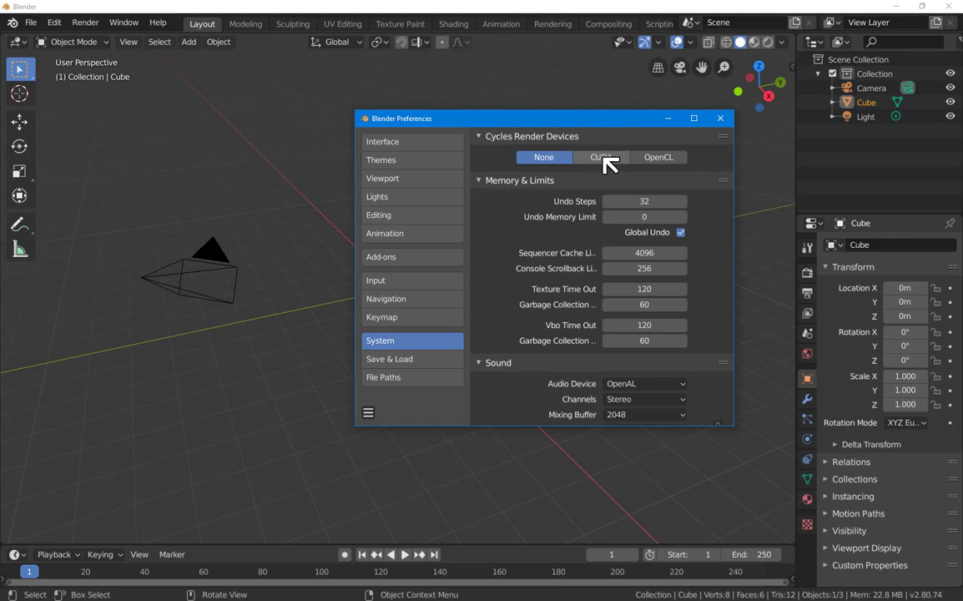
Step: Set the Cycles render device to CUDA with the Quadro M2000 GPU enabled
{"action": "left_click", "coordinate": [601, 157]}
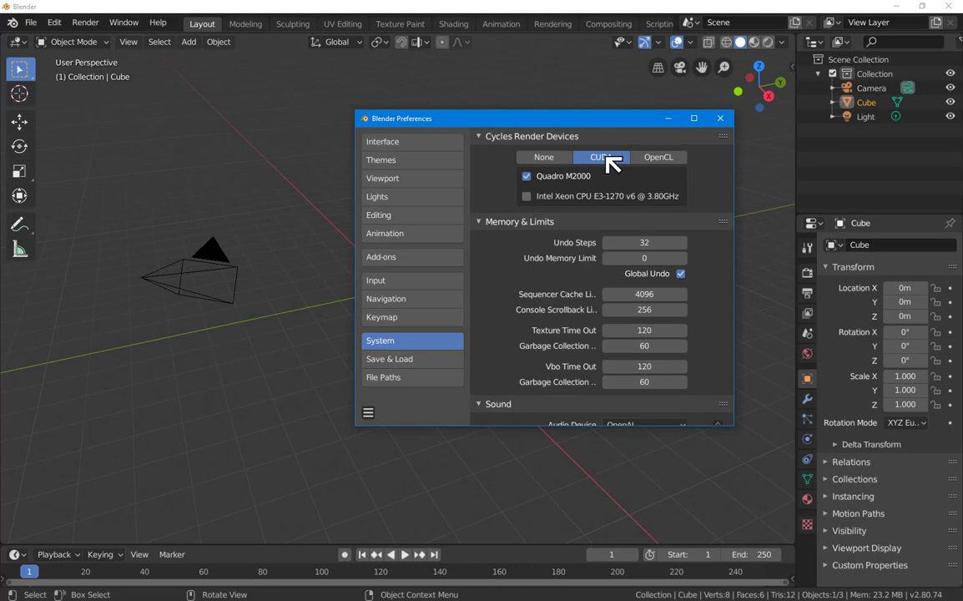
{"action": "left_click", "coordinate": [602, 157]}
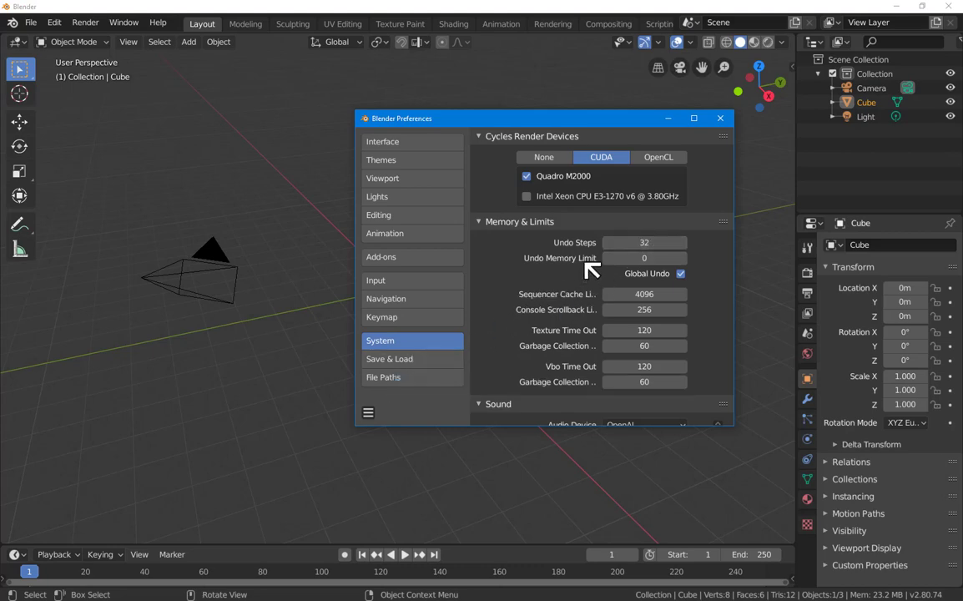
{"action": "mouse_move", "coordinate": [524, 287]}
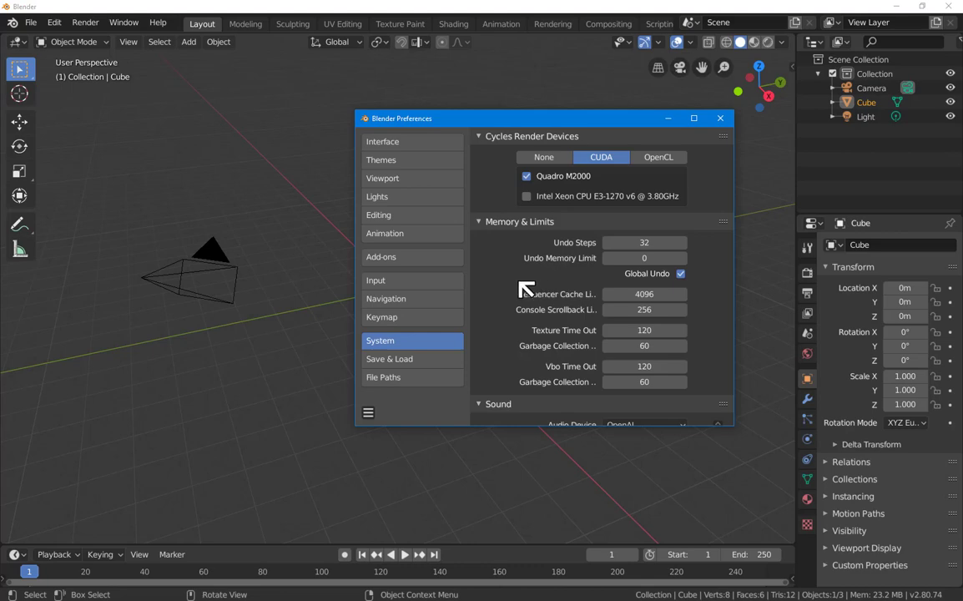
Step: Show the Save & Load section down to the Auto Save 2-minute timer options
{"action": "left_click", "coordinate": [389, 358]}
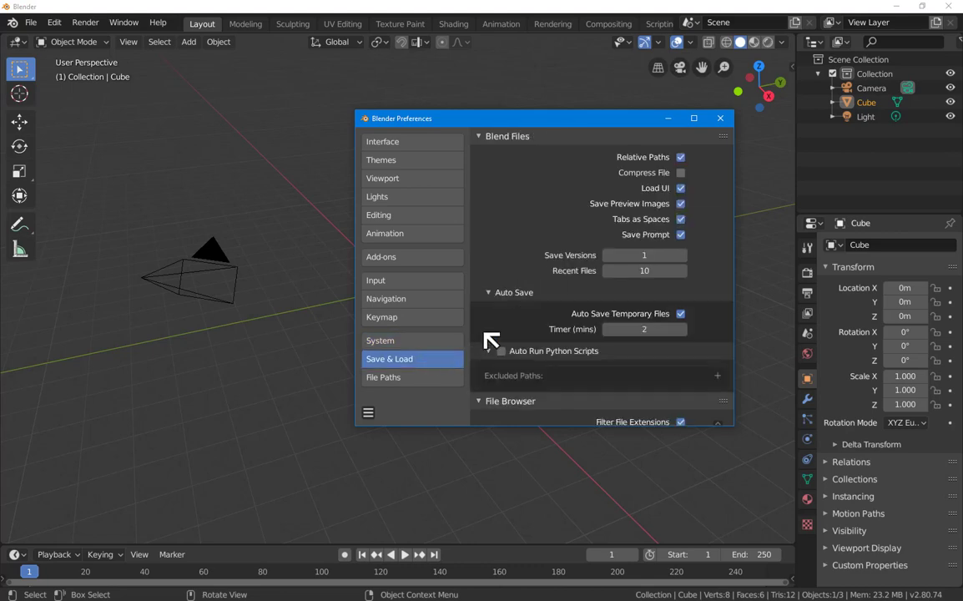
{"action": "scroll", "scroll_direction": "down", "scroll_amount": 3}
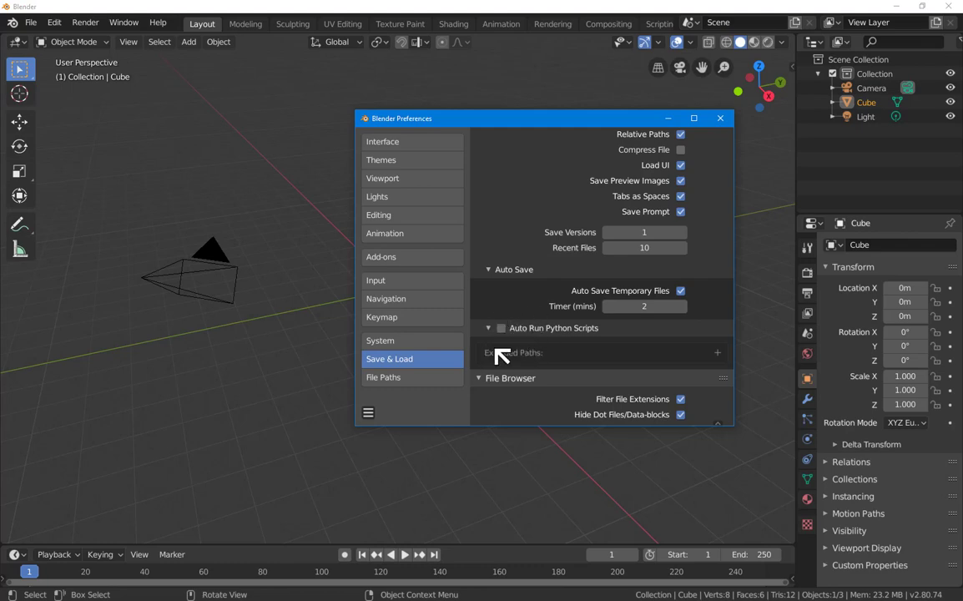
{"action": "mouse_move", "coordinate": [495, 345]}
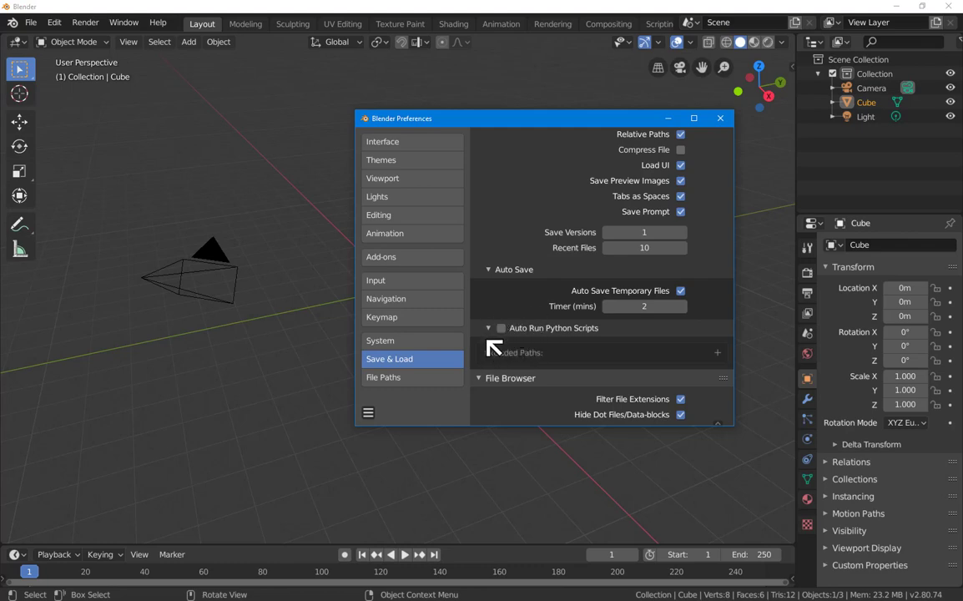
{"action": "mouse_move", "coordinate": [501, 346]}
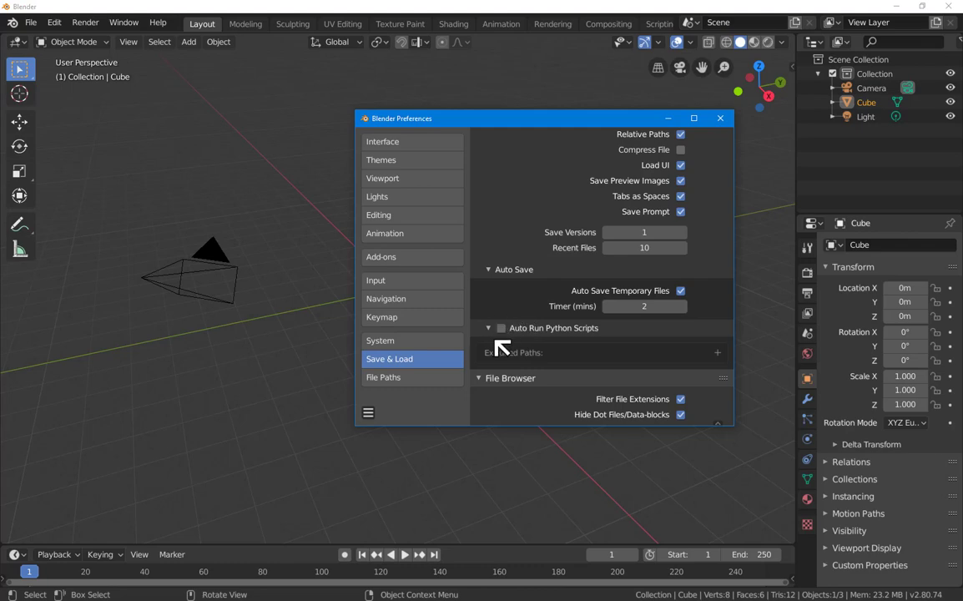
{"action": "mouse_move", "coordinate": [510, 350]}
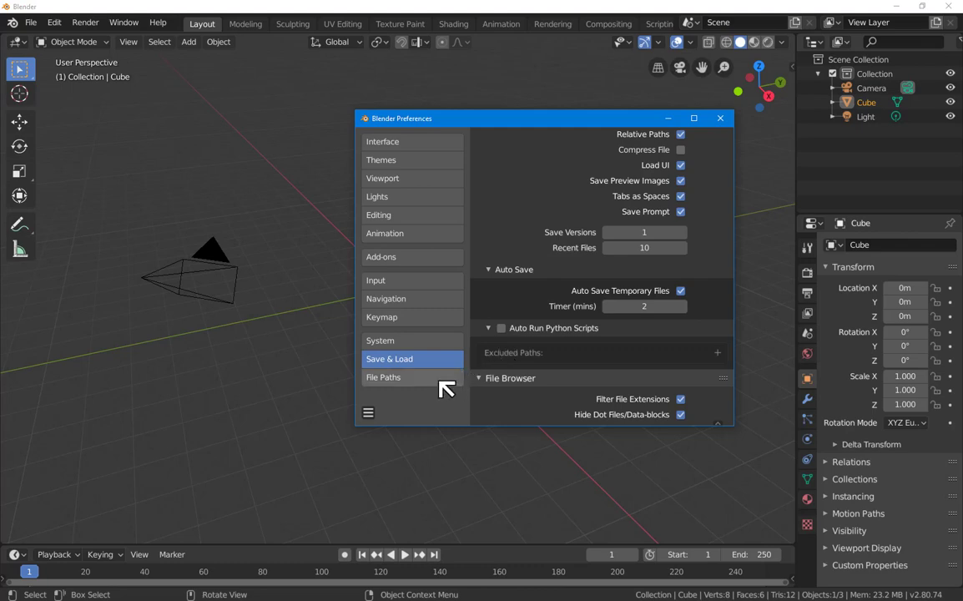
{"action": "left_click", "coordinate": [383, 377]}
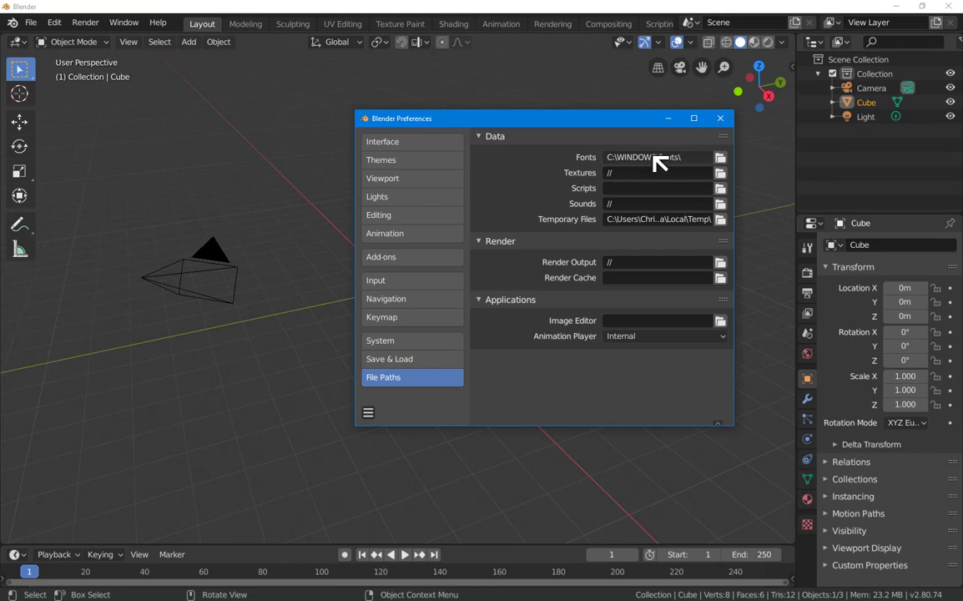
{"action": "mouse_move", "coordinate": [648, 167]}
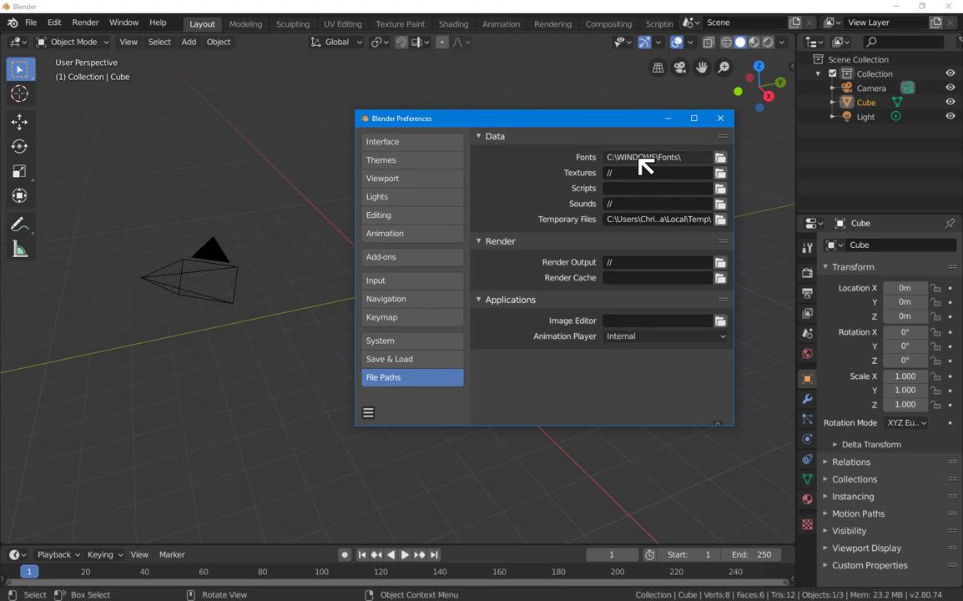
{"action": "mouse_move", "coordinate": [652, 167]}
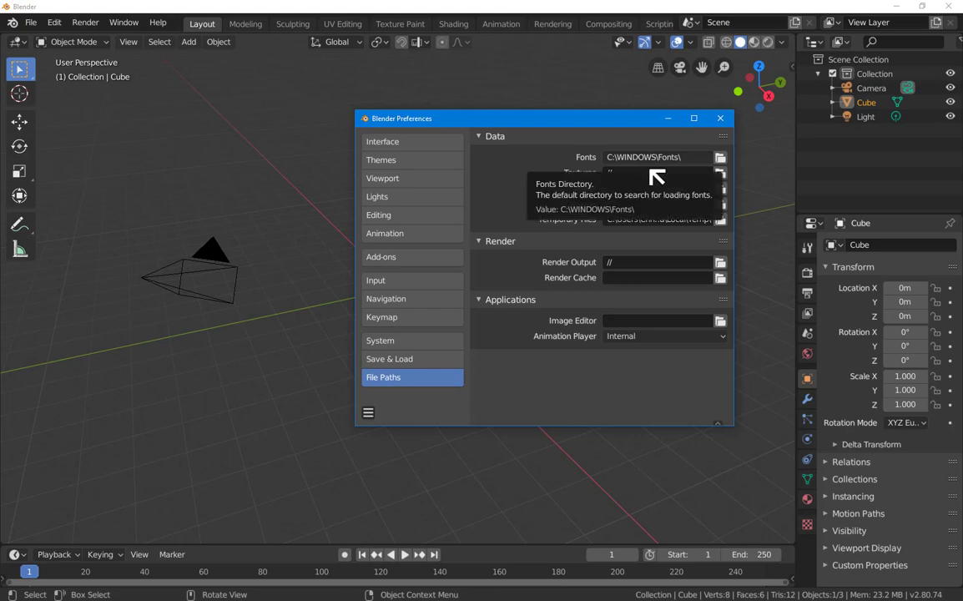
{"action": "mouse_move", "coordinate": [664, 163]}
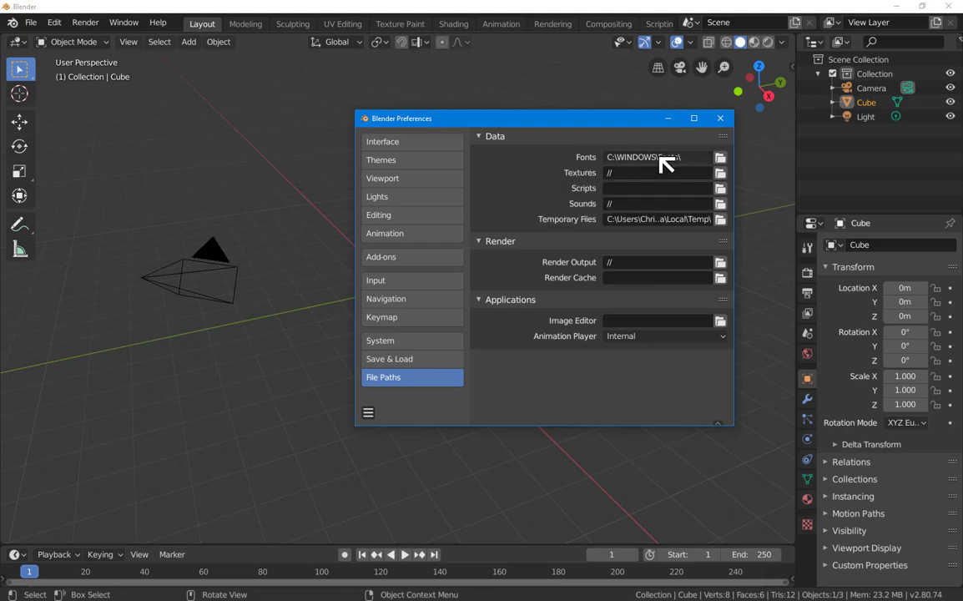
{"action": "mouse_move", "coordinate": [659, 157]}
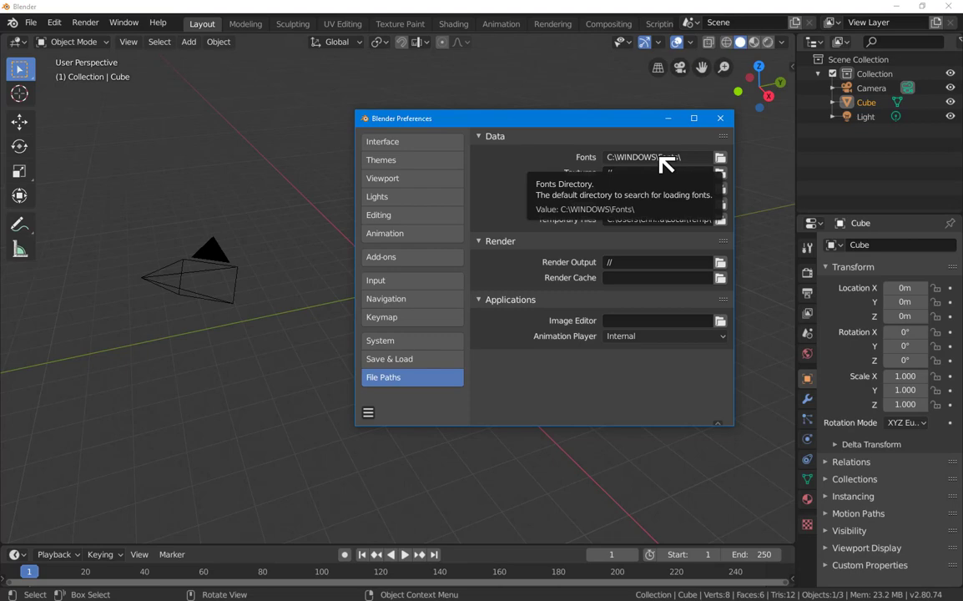
{"action": "mouse_move", "coordinate": [577, 204]}
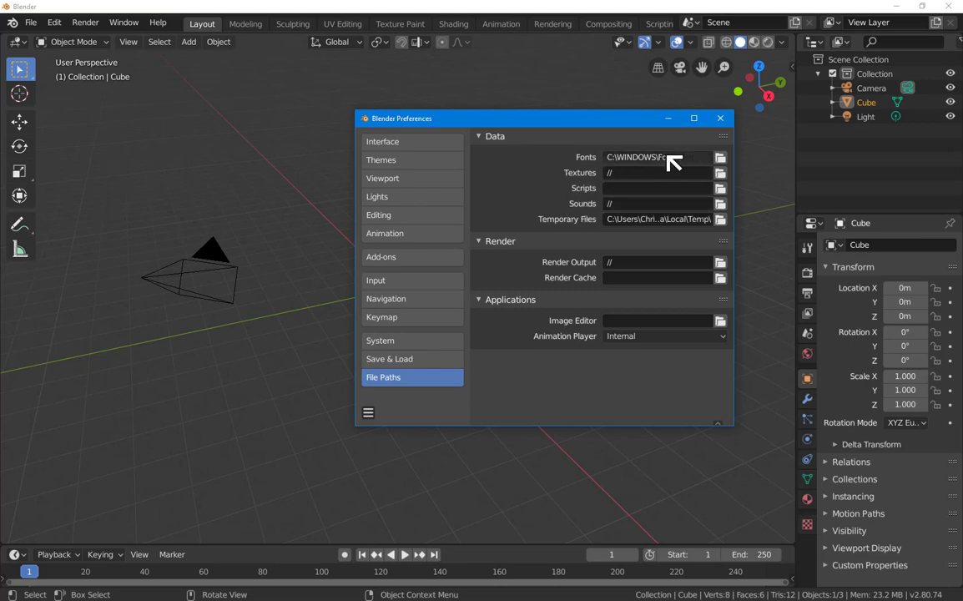
{"action": "mouse_move", "coordinate": [659, 157]}
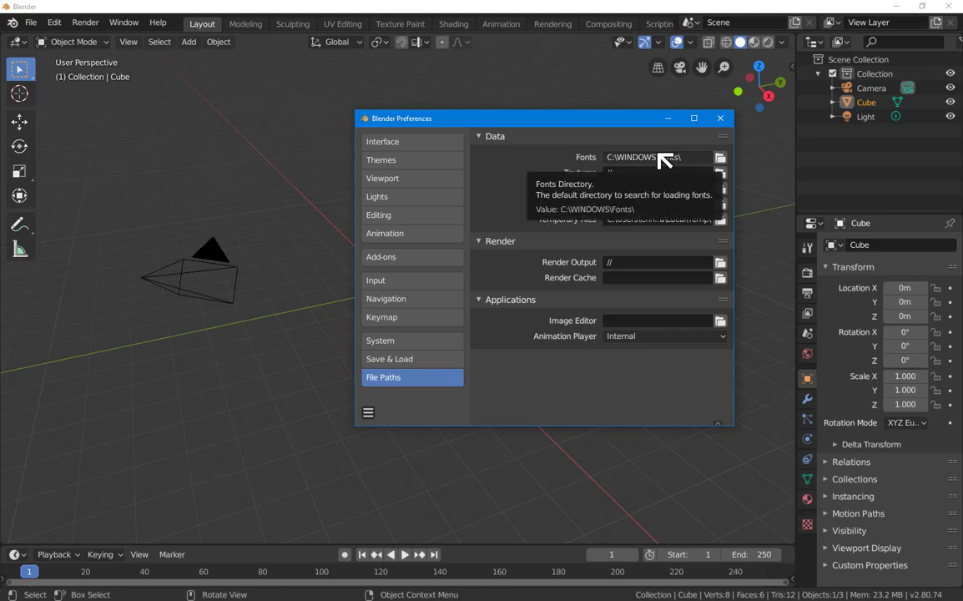
{"action": "mouse_move", "coordinate": [681, 165]}
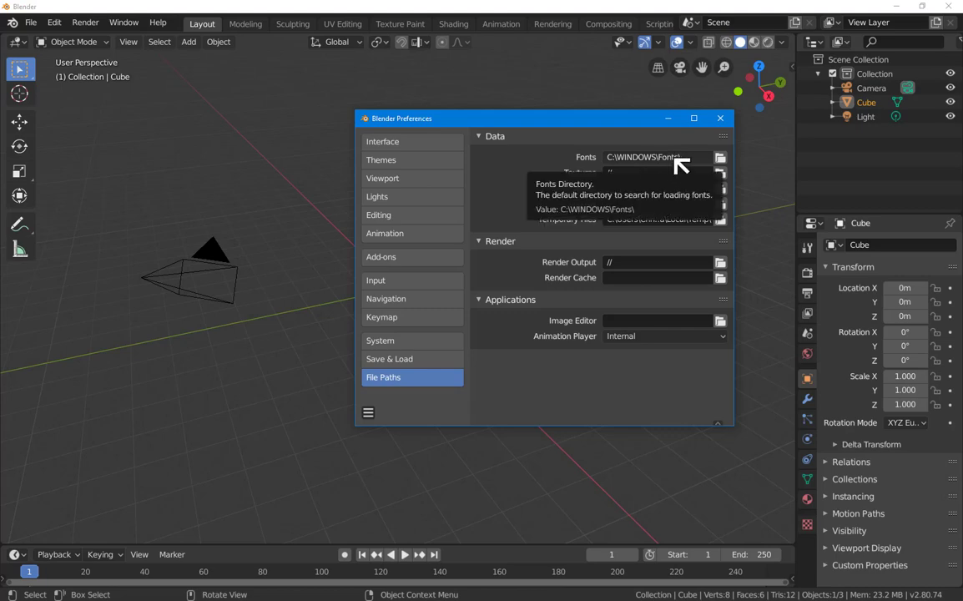
{"action": "mouse_move", "coordinate": [665, 168]}
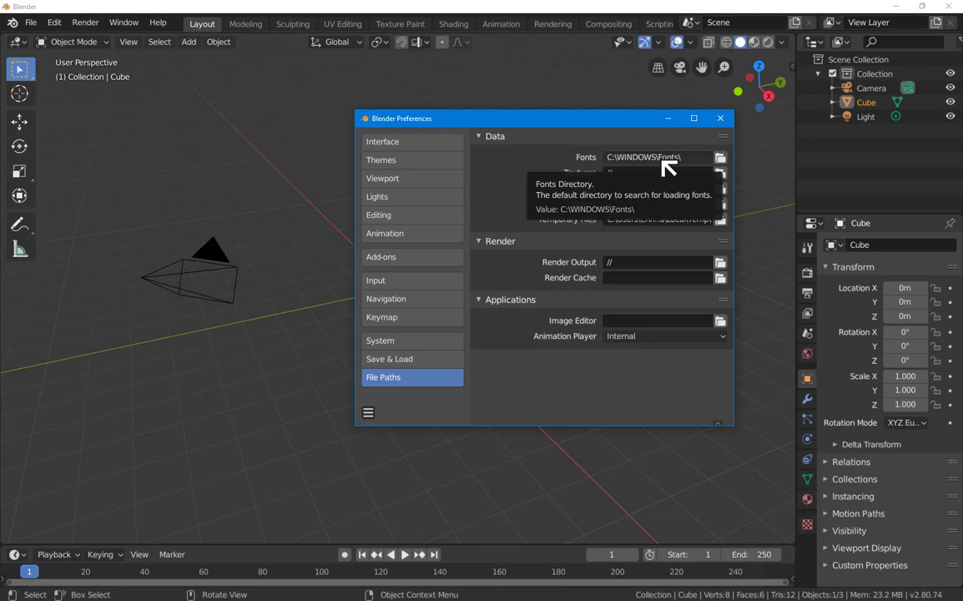
{"action": "mouse_move", "coordinate": [541, 209]}
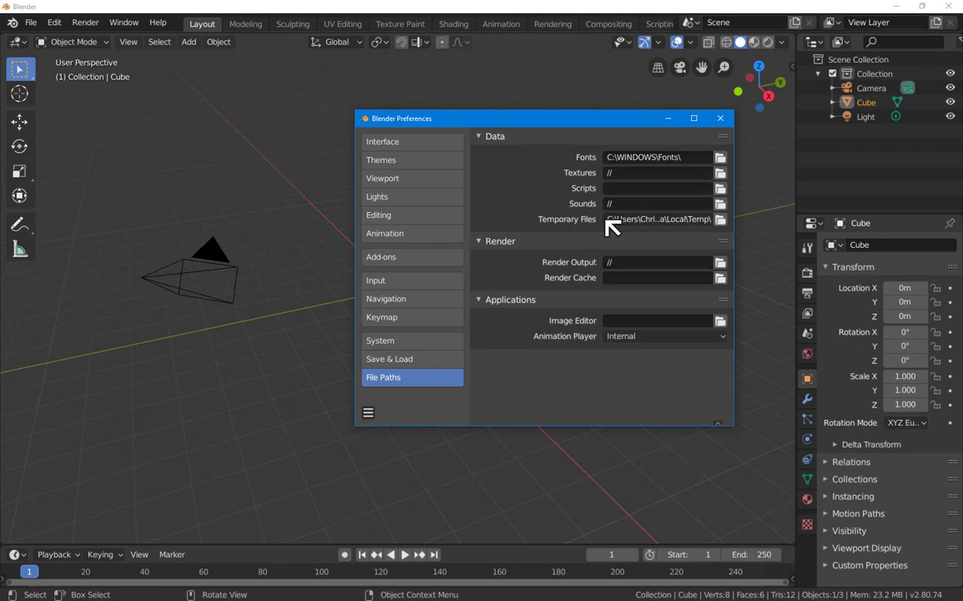
{"action": "mouse_move", "coordinate": [638, 230]}
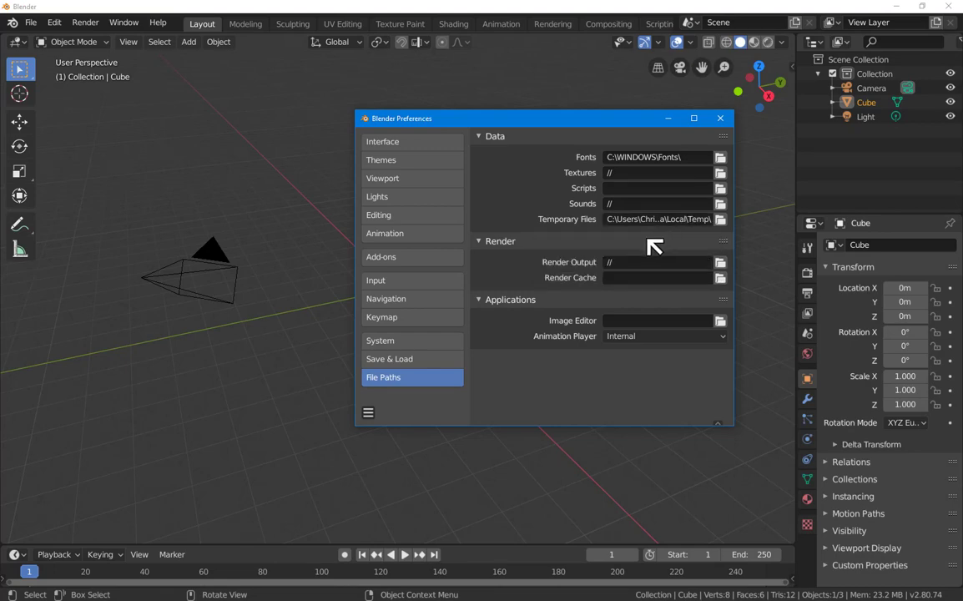
{"action": "mouse_move", "coordinate": [720, 219]}
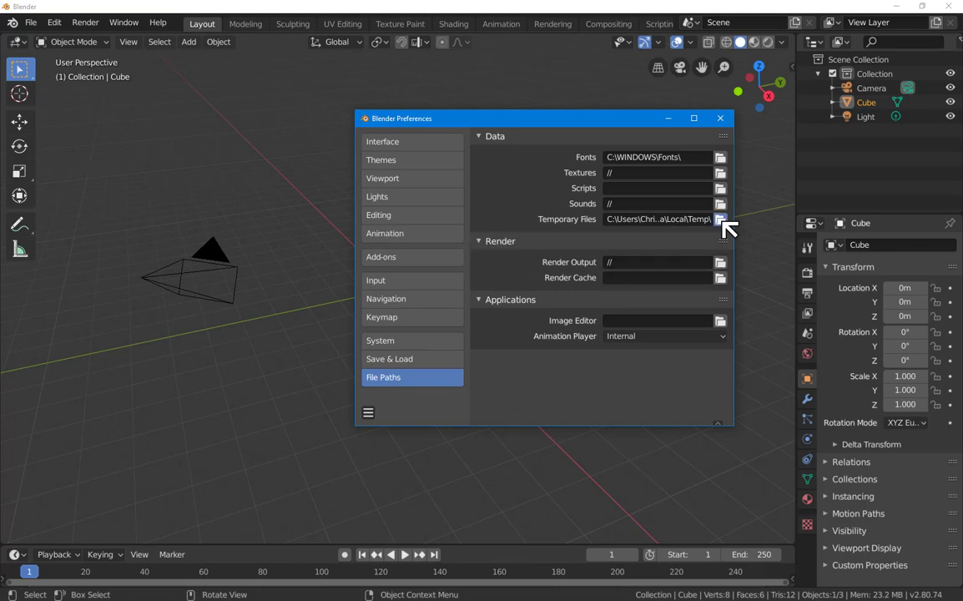
Step: Browse for a new temporary files folder, starting from the C: drive root
{"action": "left_click", "coordinate": [722, 219]}
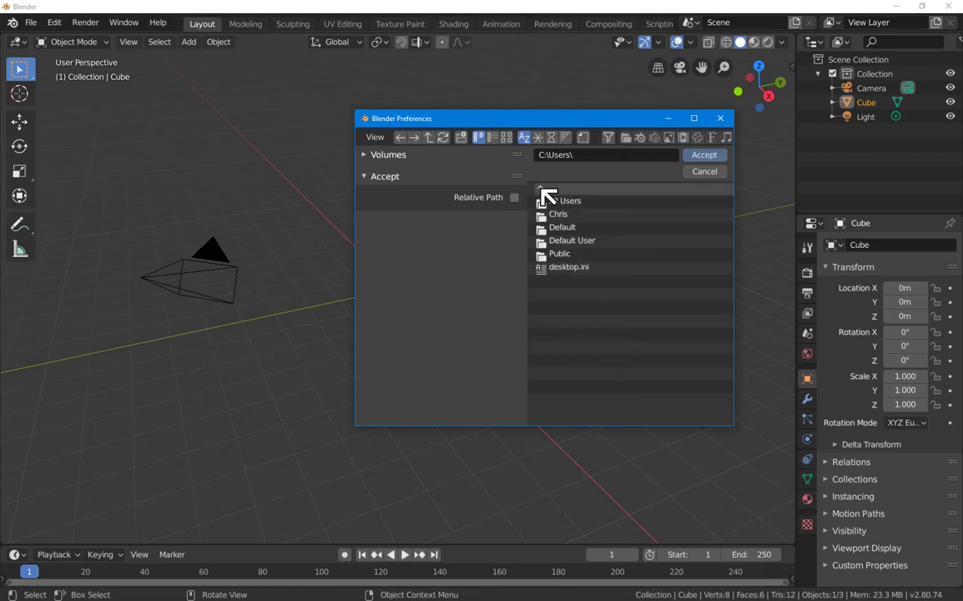
{"action": "left_click", "coordinate": [547, 190]}
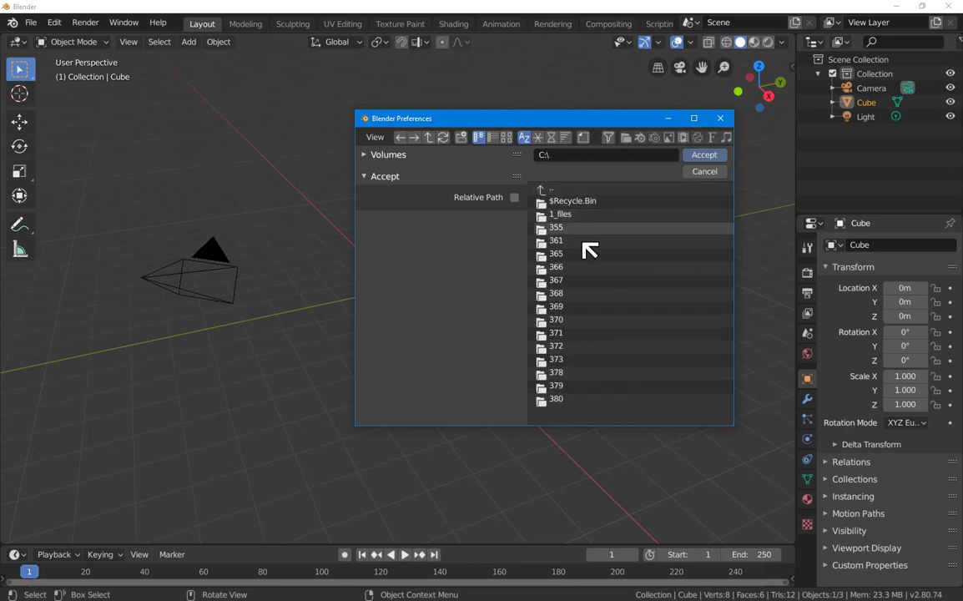
{"action": "mouse_move", "coordinate": [578, 351]}
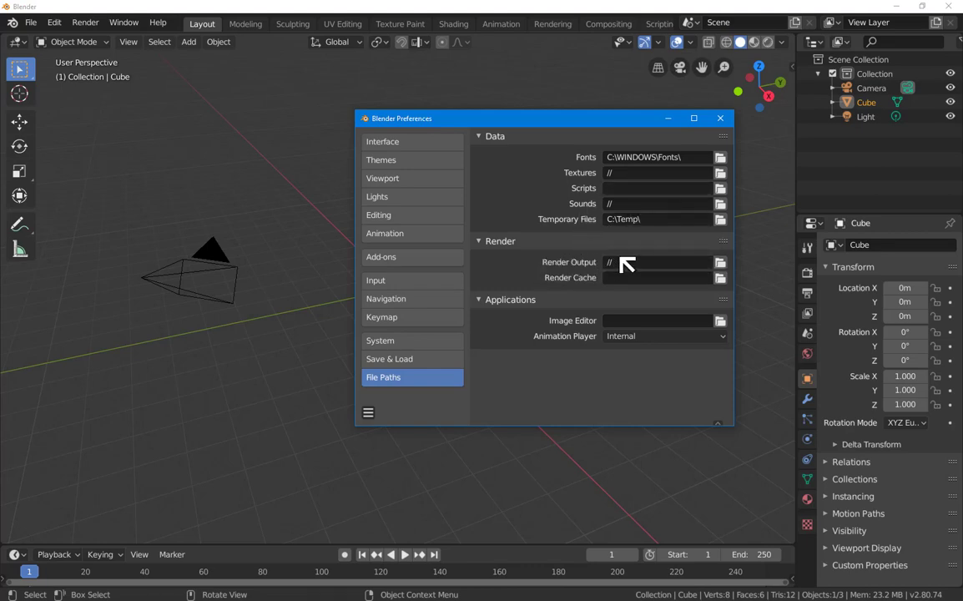
{"action": "mouse_move", "coordinate": [616, 204]}
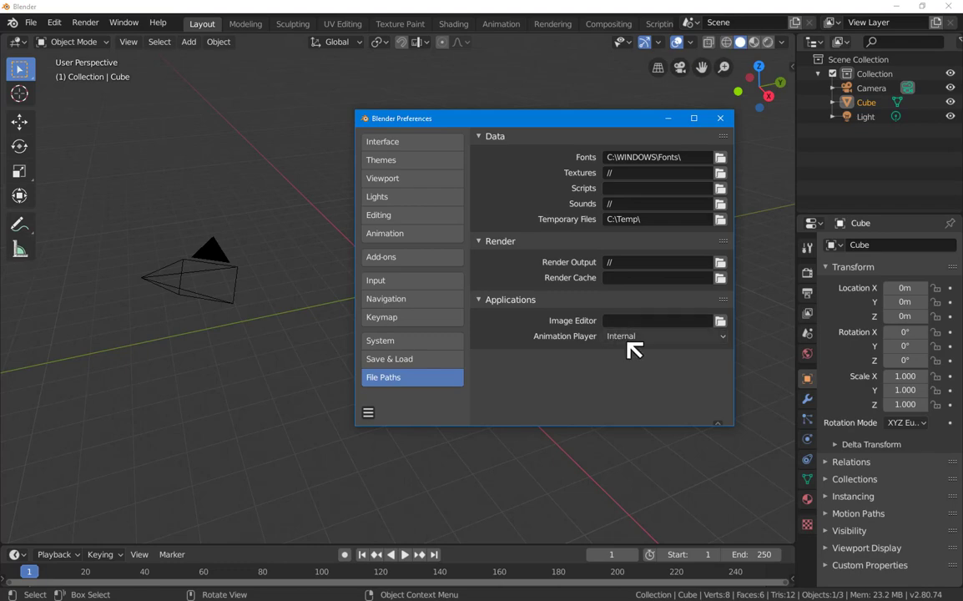
{"action": "mouse_move", "coordinate": [648, 323]}
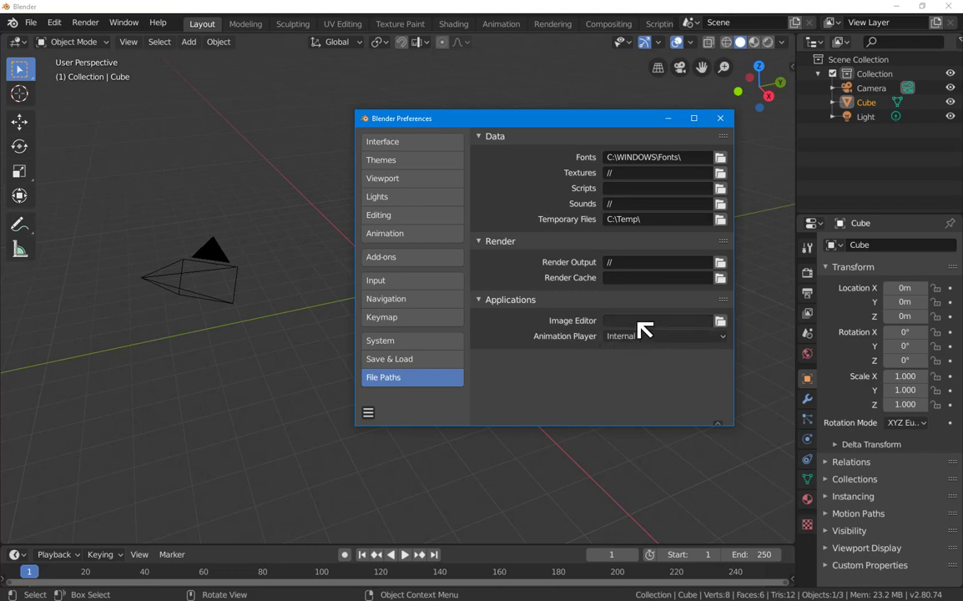
{"action": "mouse_move", "coordinate": [658, 276]}
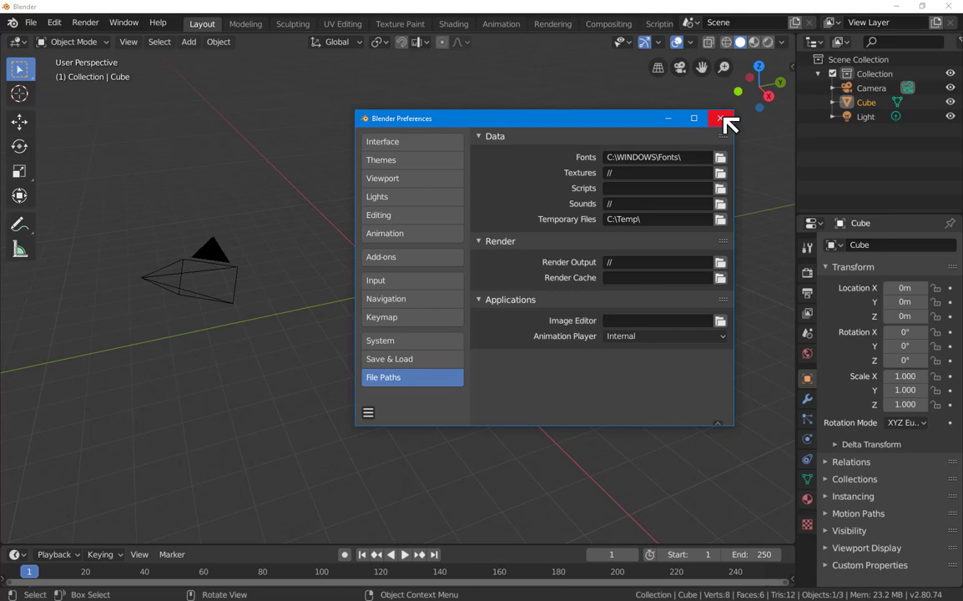
{"action": "mouse_move", "coordinate": [720, 119]}
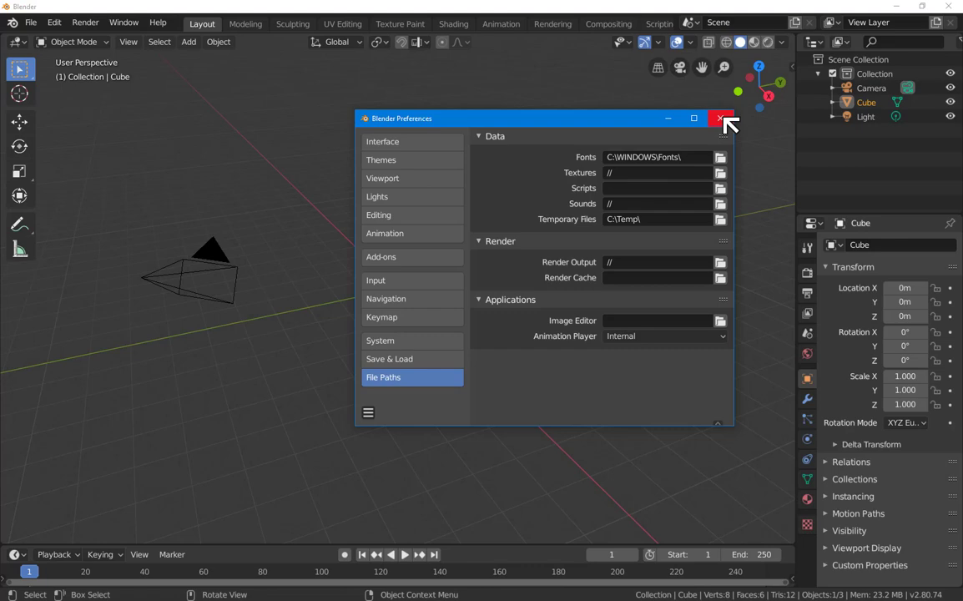
{"action": "mouse_move", "coordinate": [394, 412]}
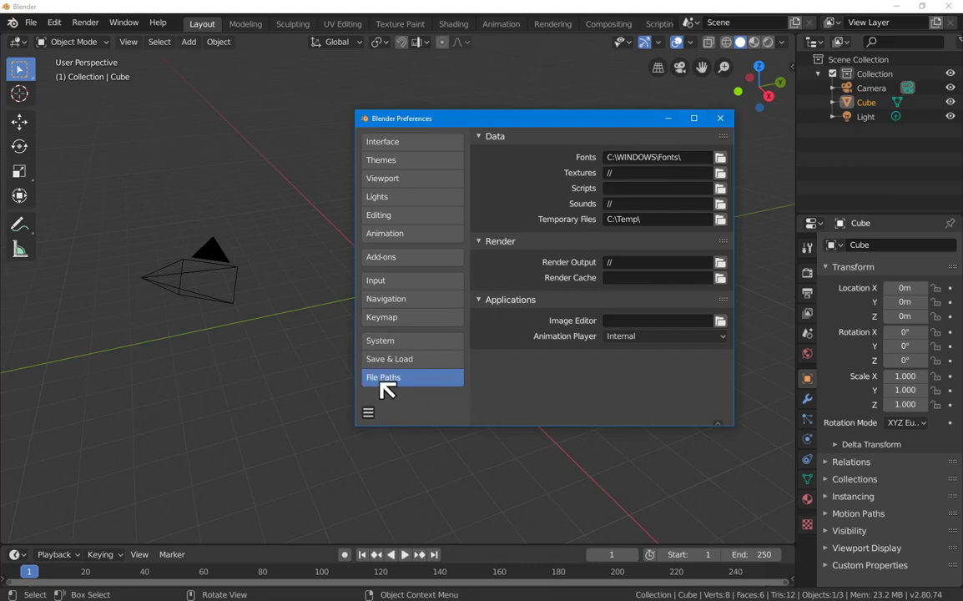
Step: Close Preferences and quit Blender, discarding the unsaved scene
{"action": "left_click", "coordinate": [367, 412]}
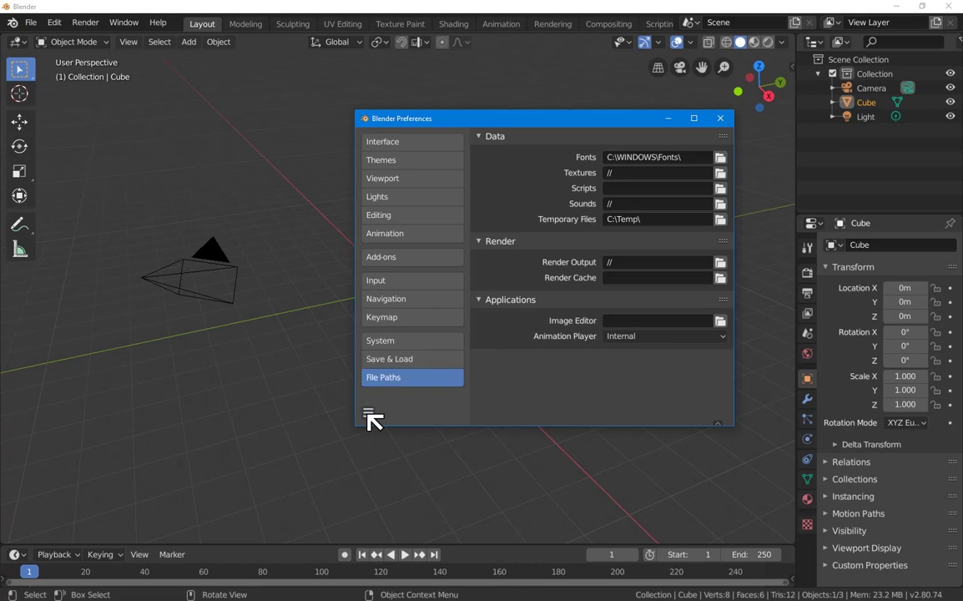
{"action": "left_click", "coordinate": [720, 117]}
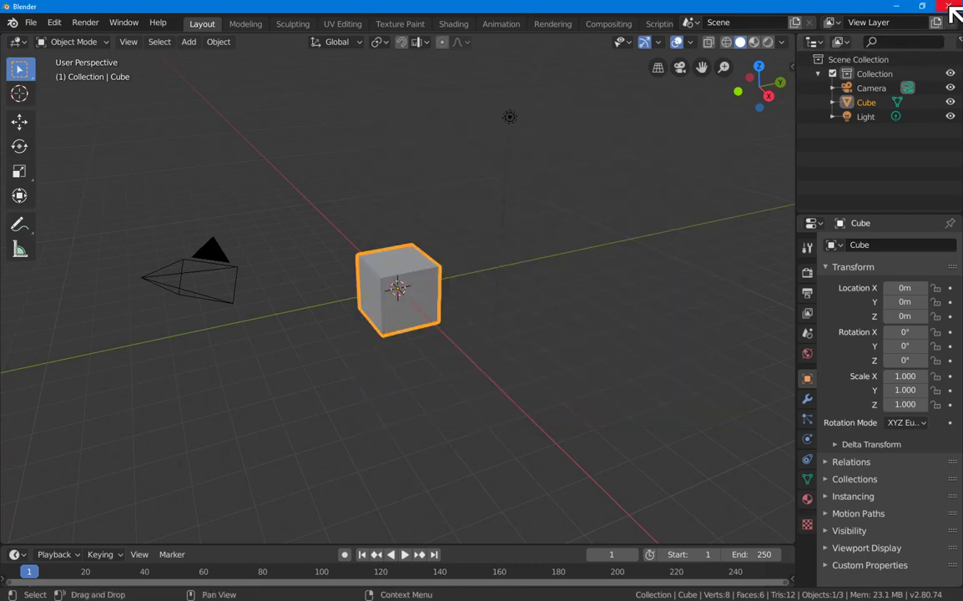
{"action": "left_click", "coordinate": [953, 7]}
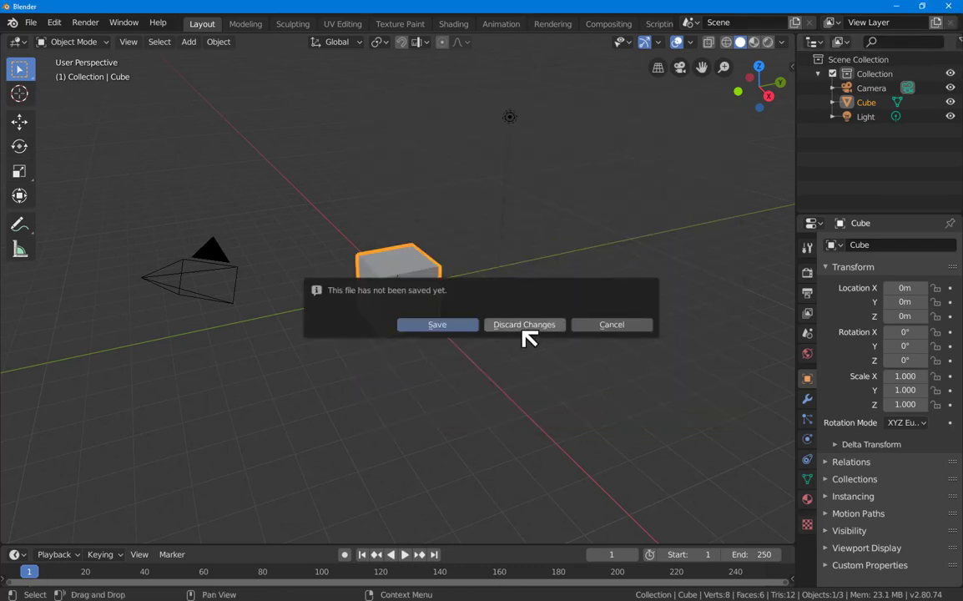
{"action": "left_click", "coordinate": [524, 324]}
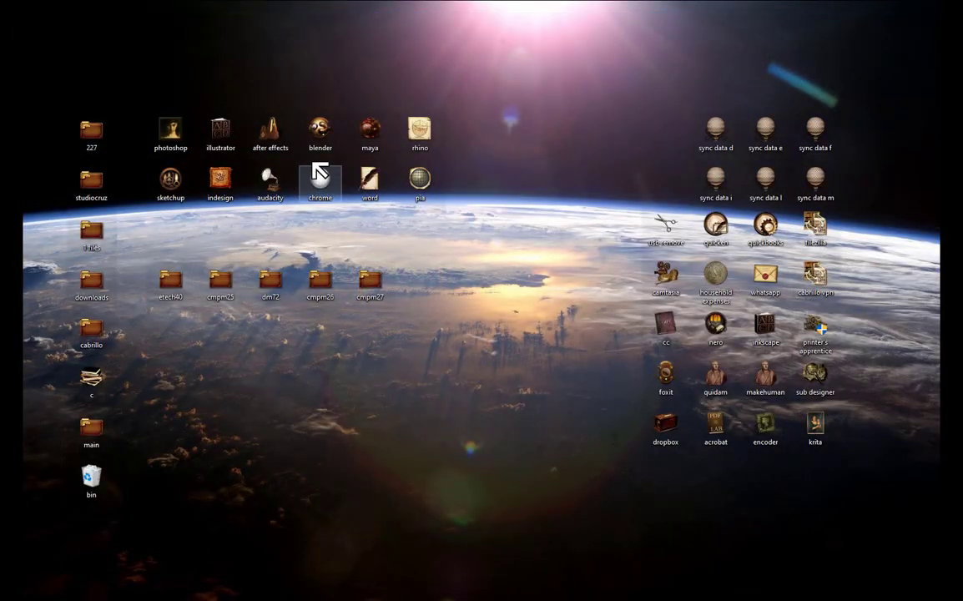
Step: Relaunch Blender from the desktop icon to a fresh default scene
{"action": "double_click", "coordinate": [319, 131]}
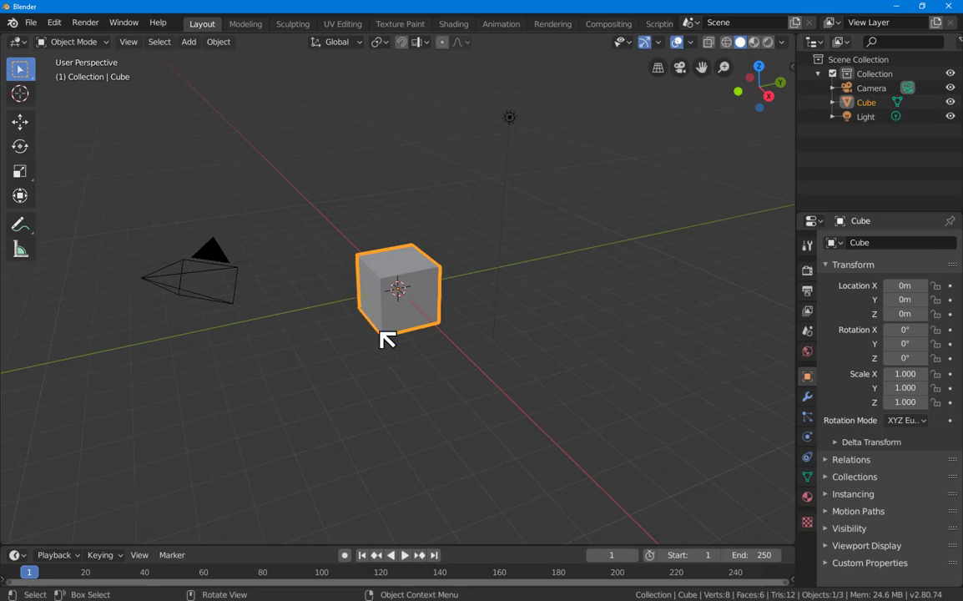
{"action": "mouse_move", "coordinate": [371, 300]}
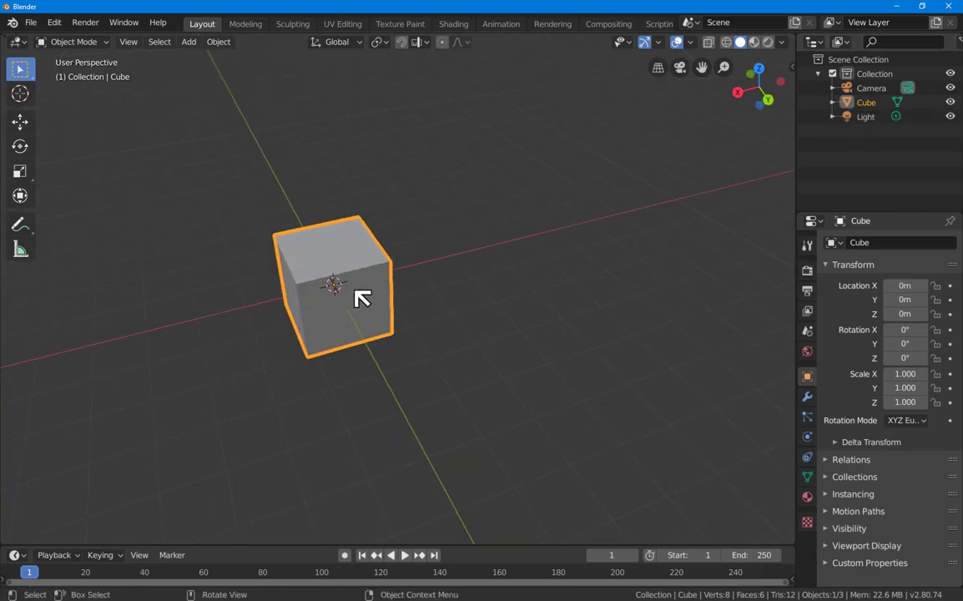
Step: Reopen Preferences via Edit and show the preferences save options menu
{"action": "left_click", "coordinate": [53, 22]}
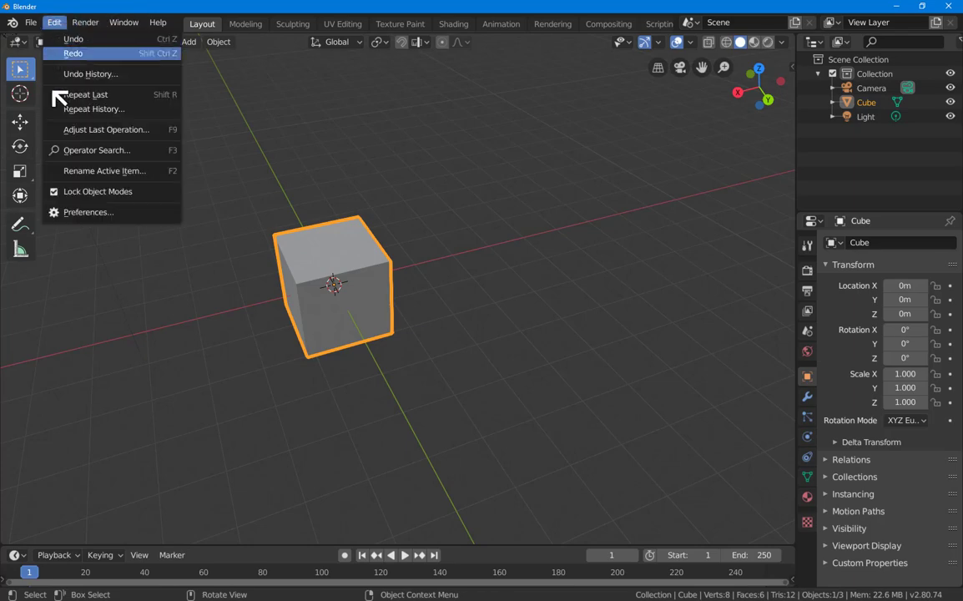
{"action": "left_click", "coordinate": [89, 212]}
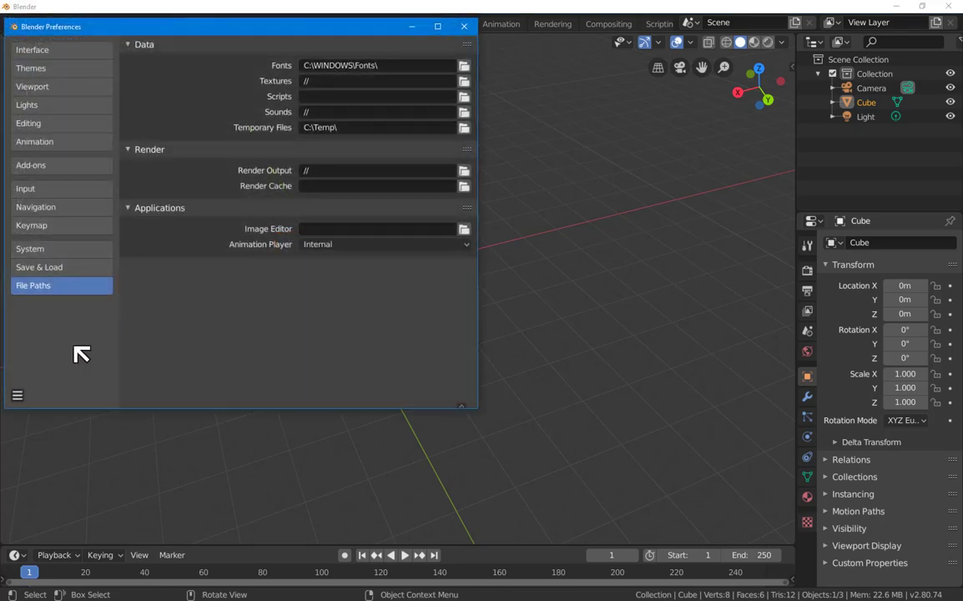
{"action": "left_click", "coordinate": [17, 394]}
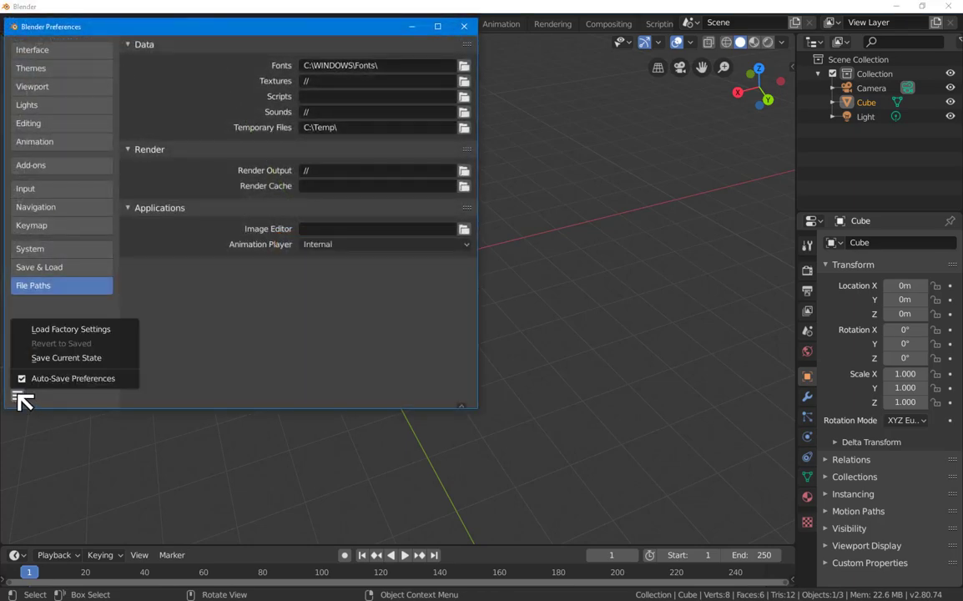